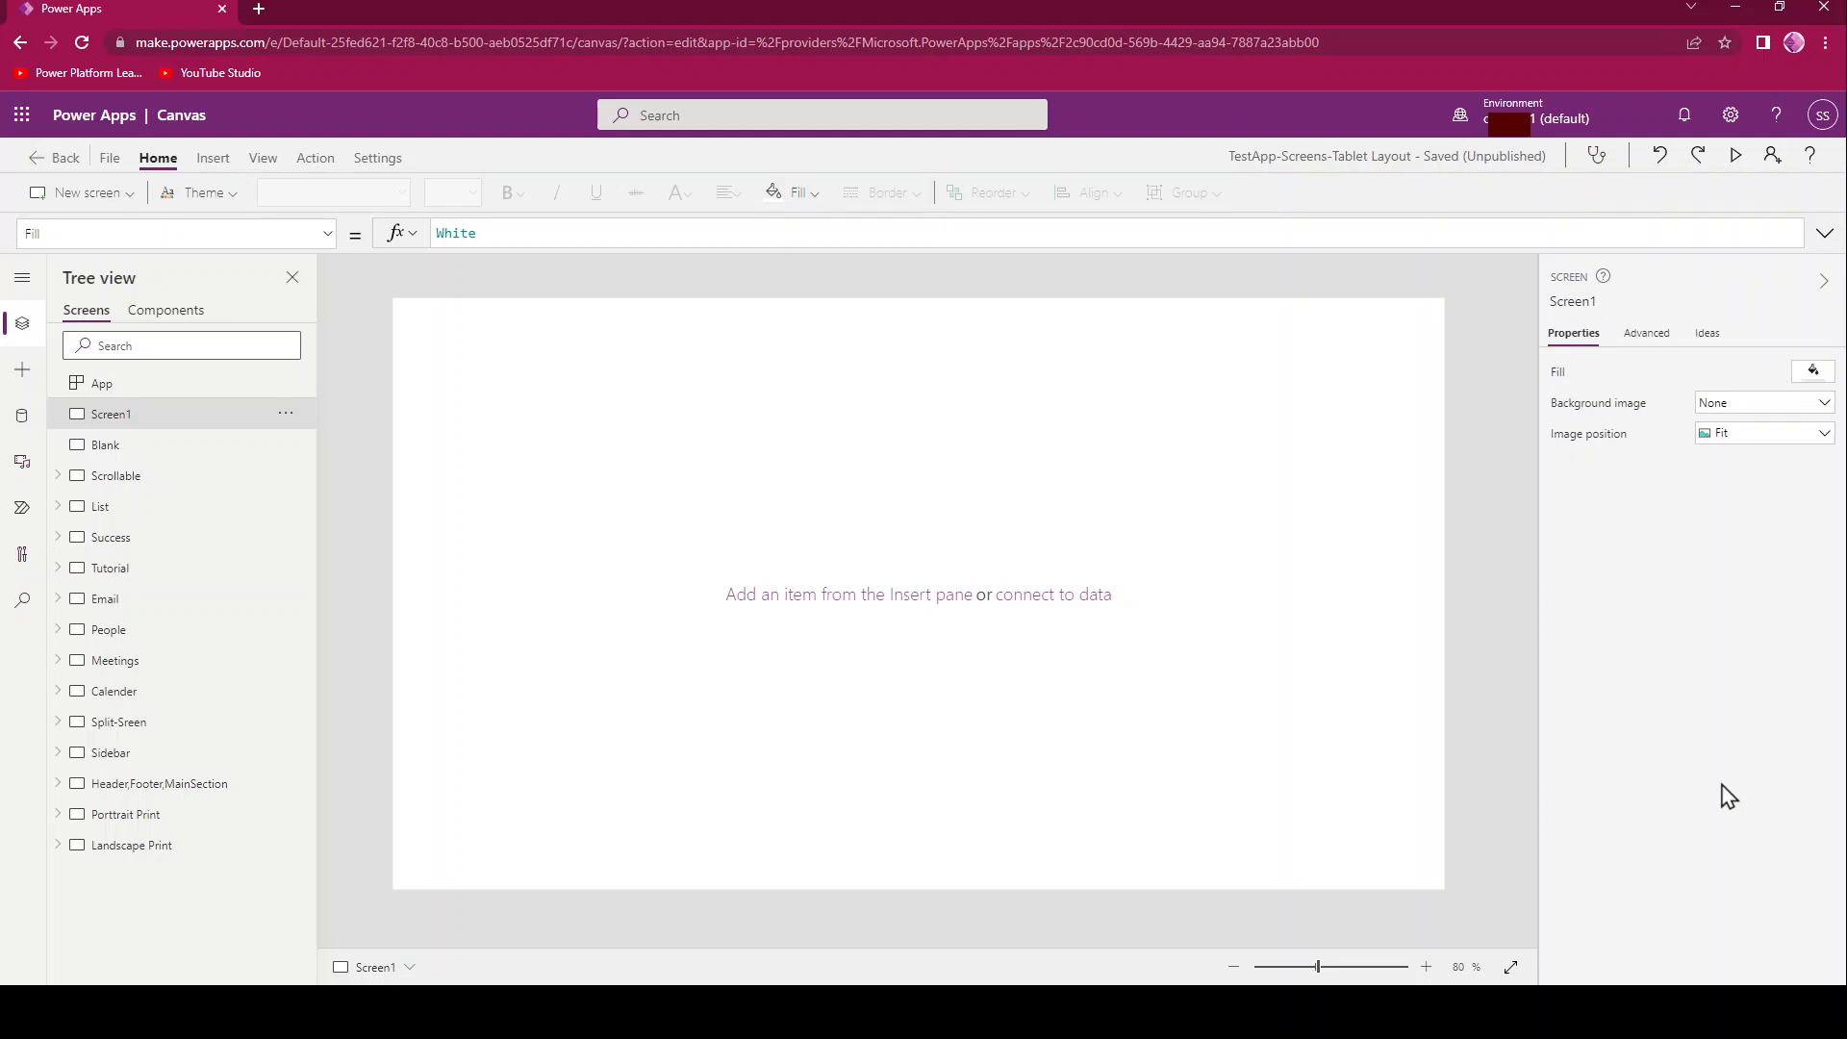
pyautogui.moveTo(127, 166)
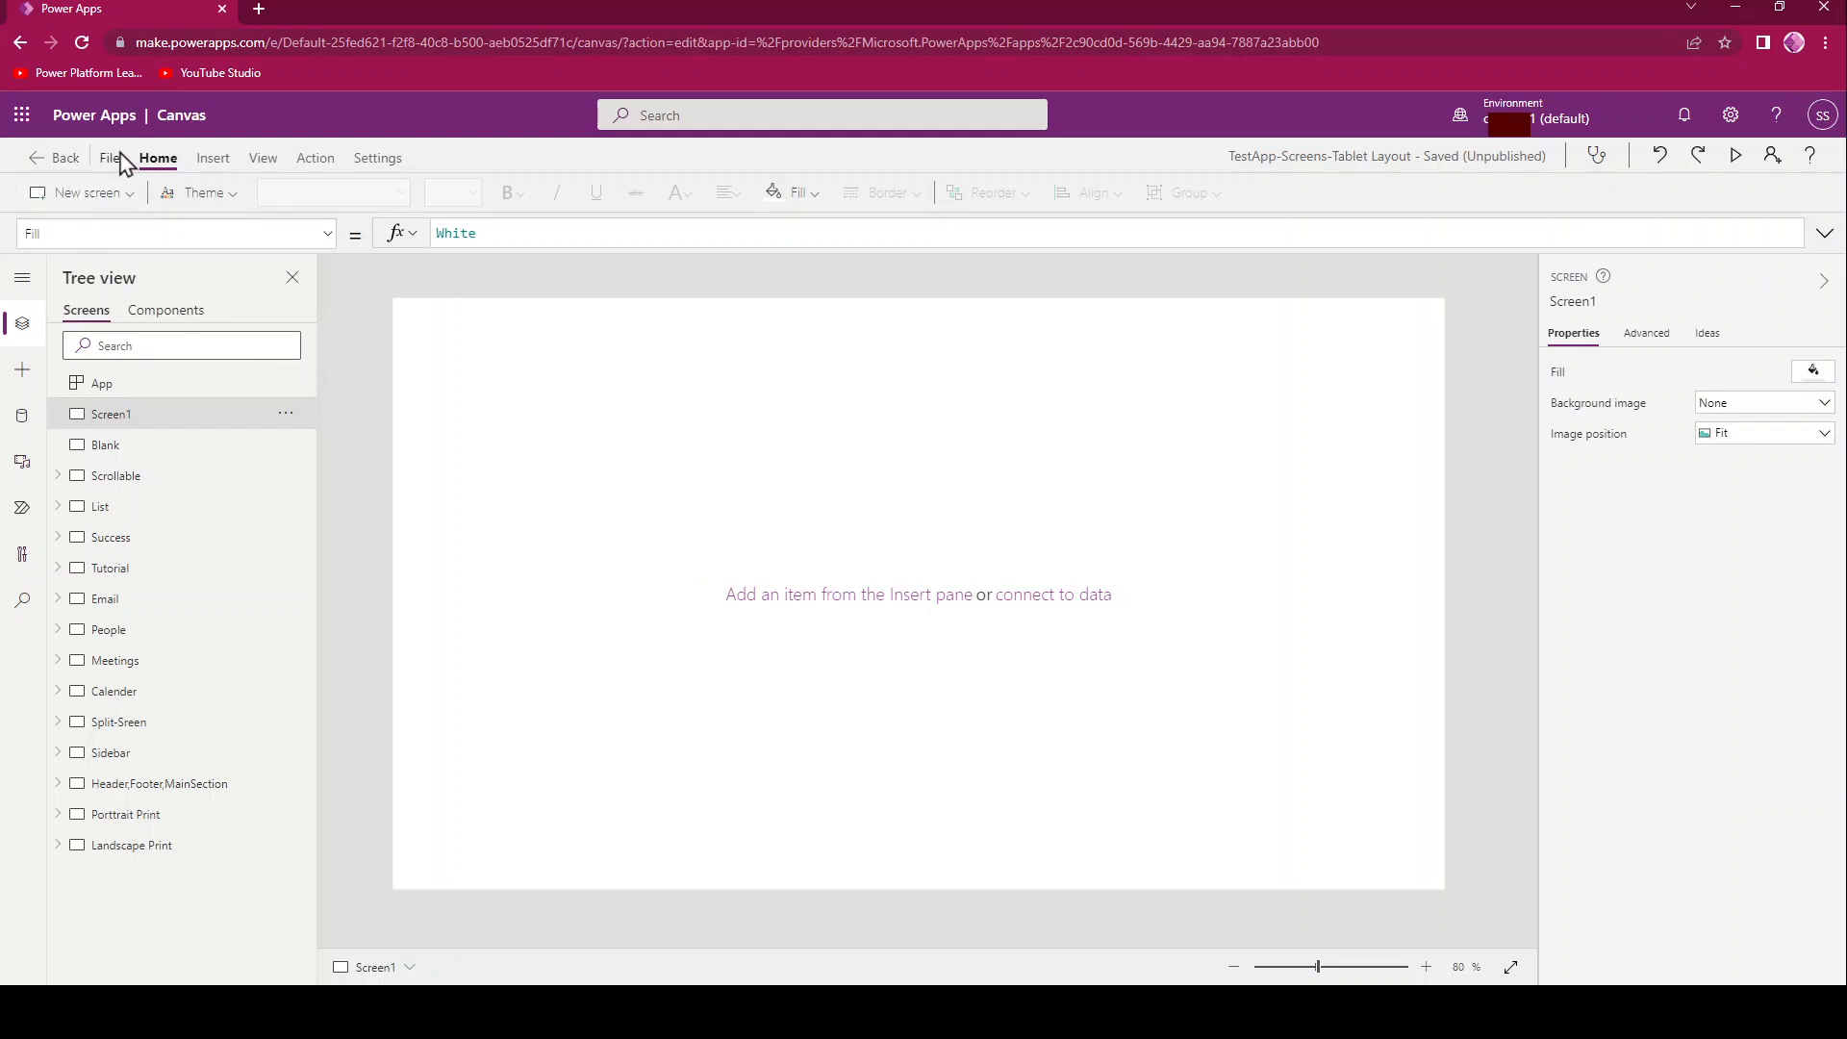
# - Show the Save page for TestApp-Screens-Tablet Layout from the File backstage
pyautogui.click(110, 156)
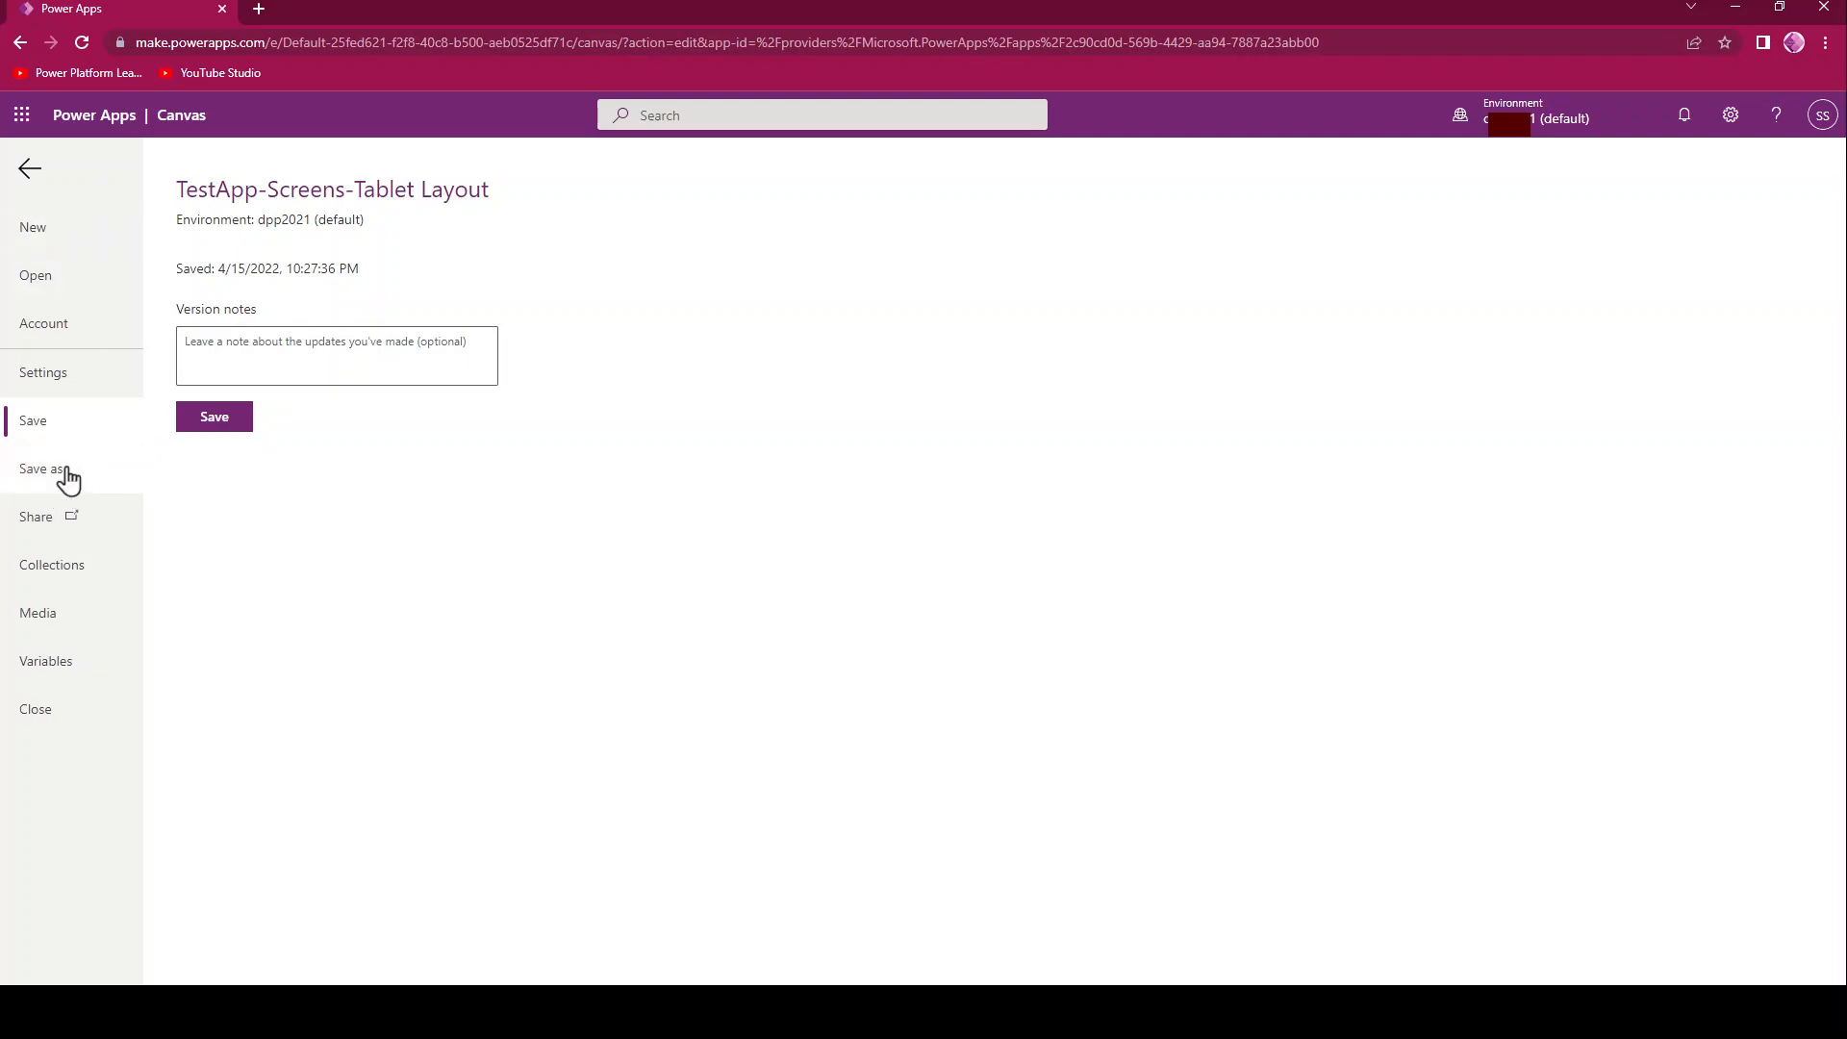
pyautogui.moveTo(215, 416)
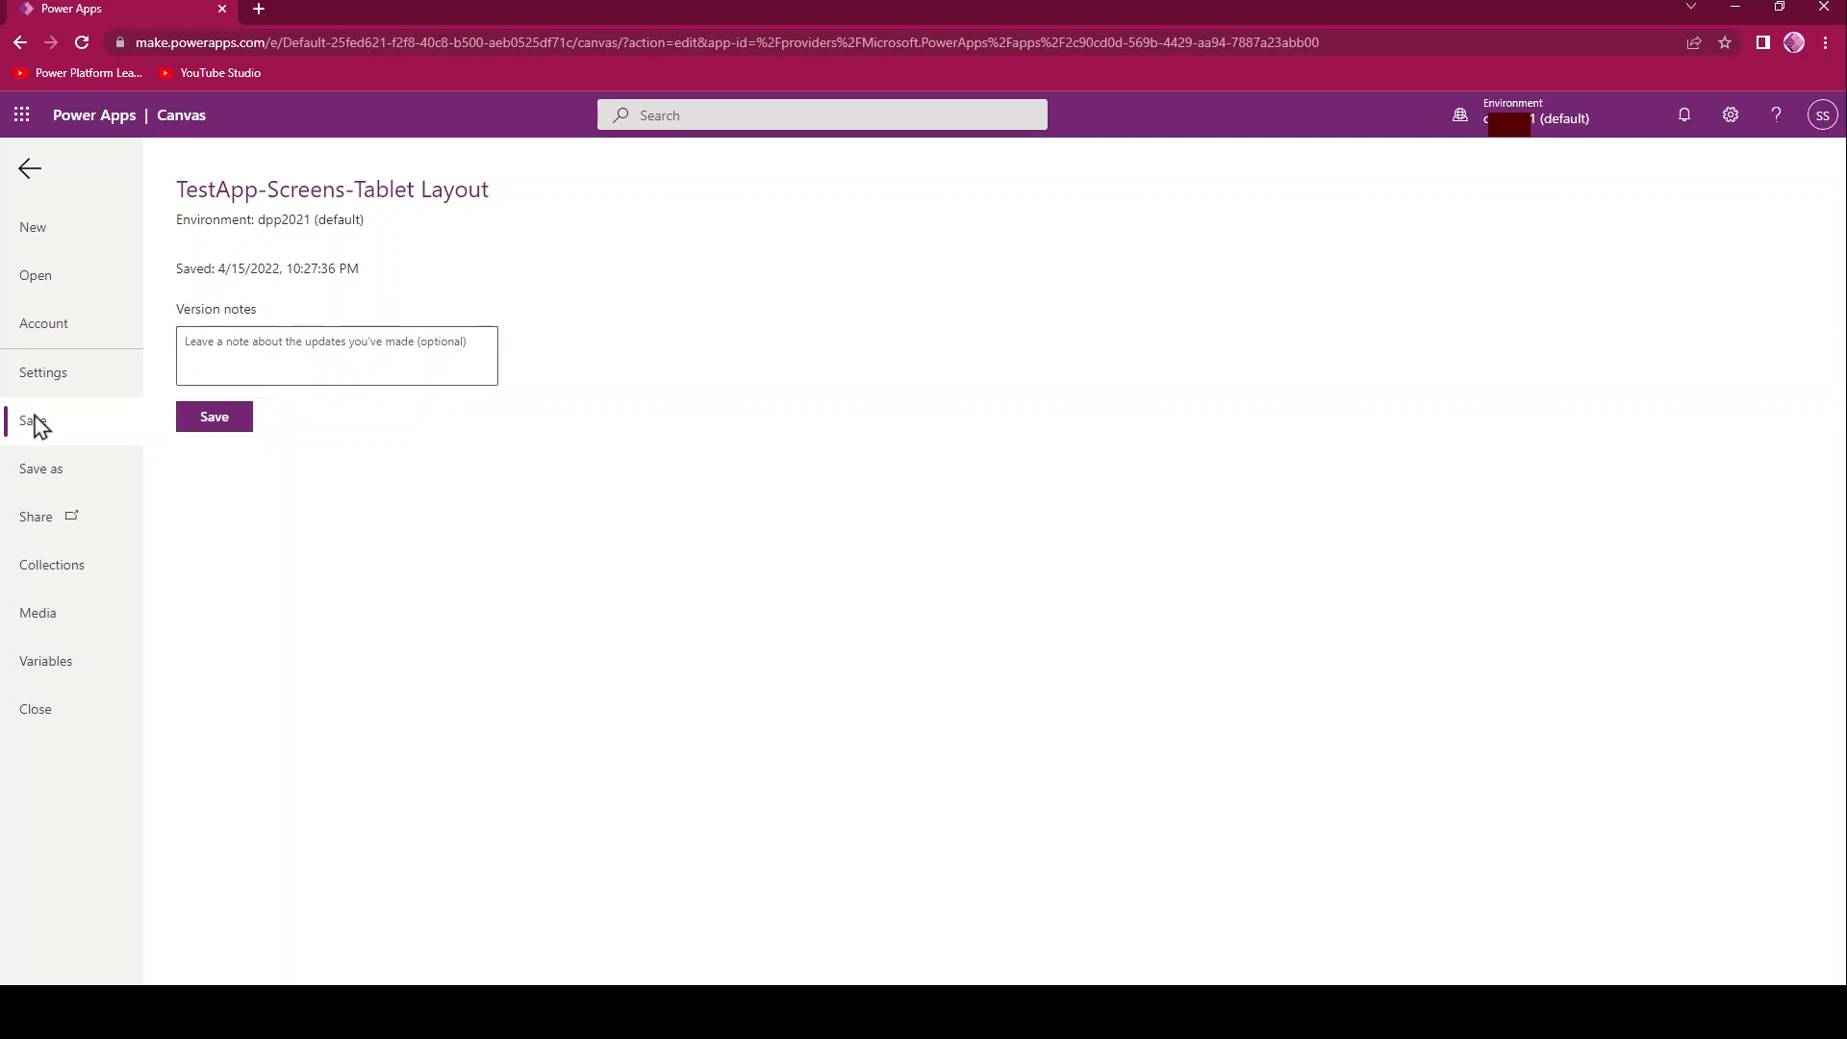
pyautogui.click(40, 467)
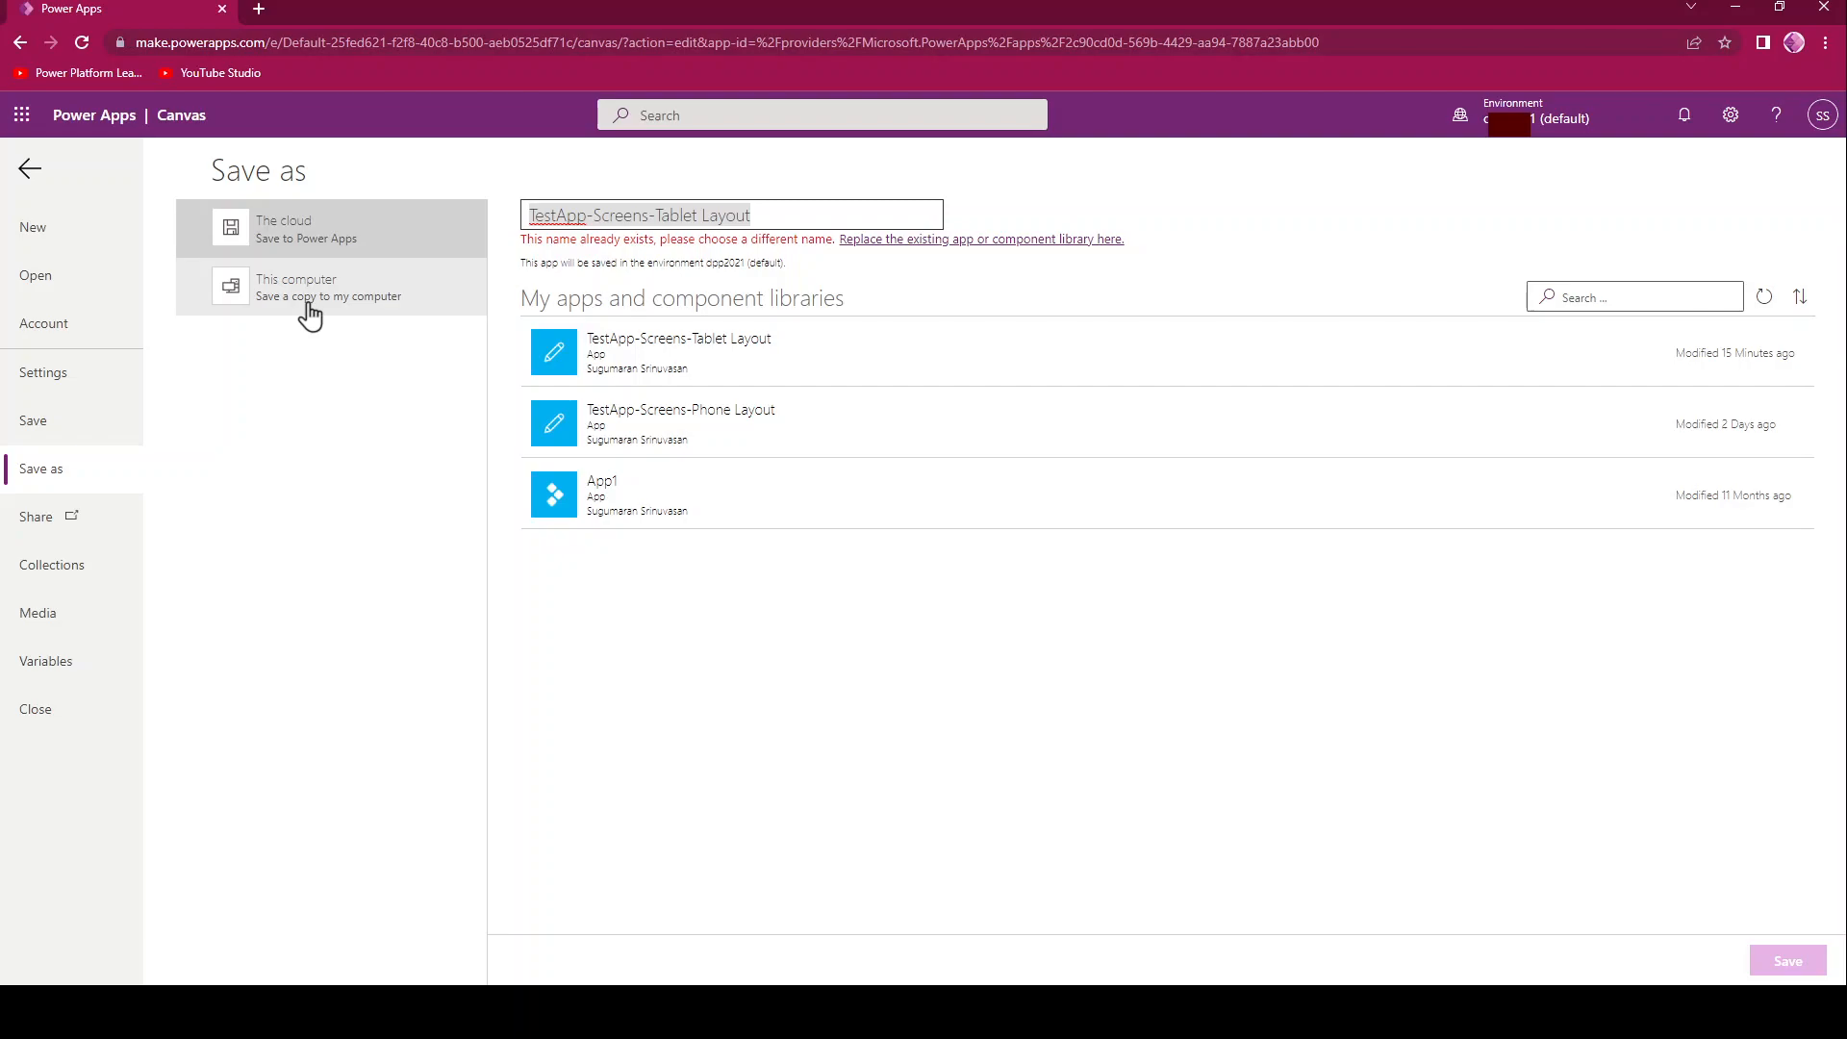
# - Download a copy of the app to this computer as an .msapp file, then return to Save as
pyautogui.click(312, 287)
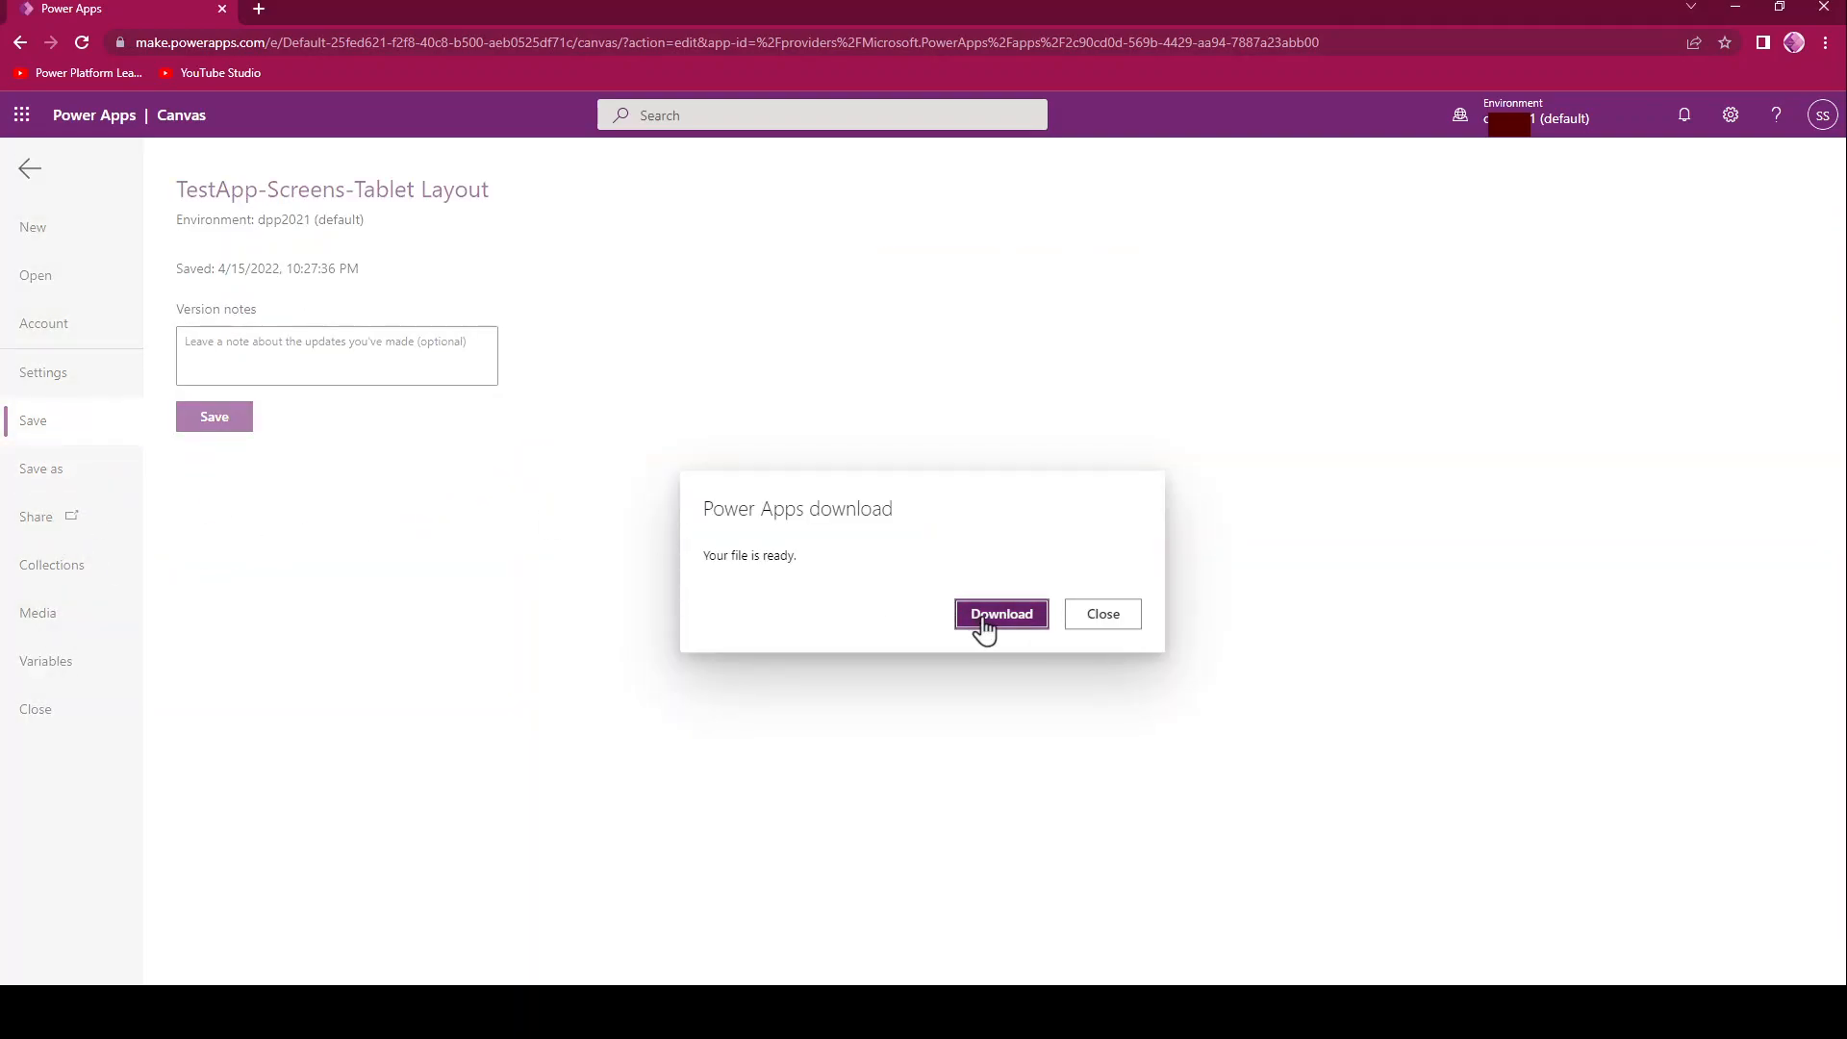
pyautogui.click(1000, 614)
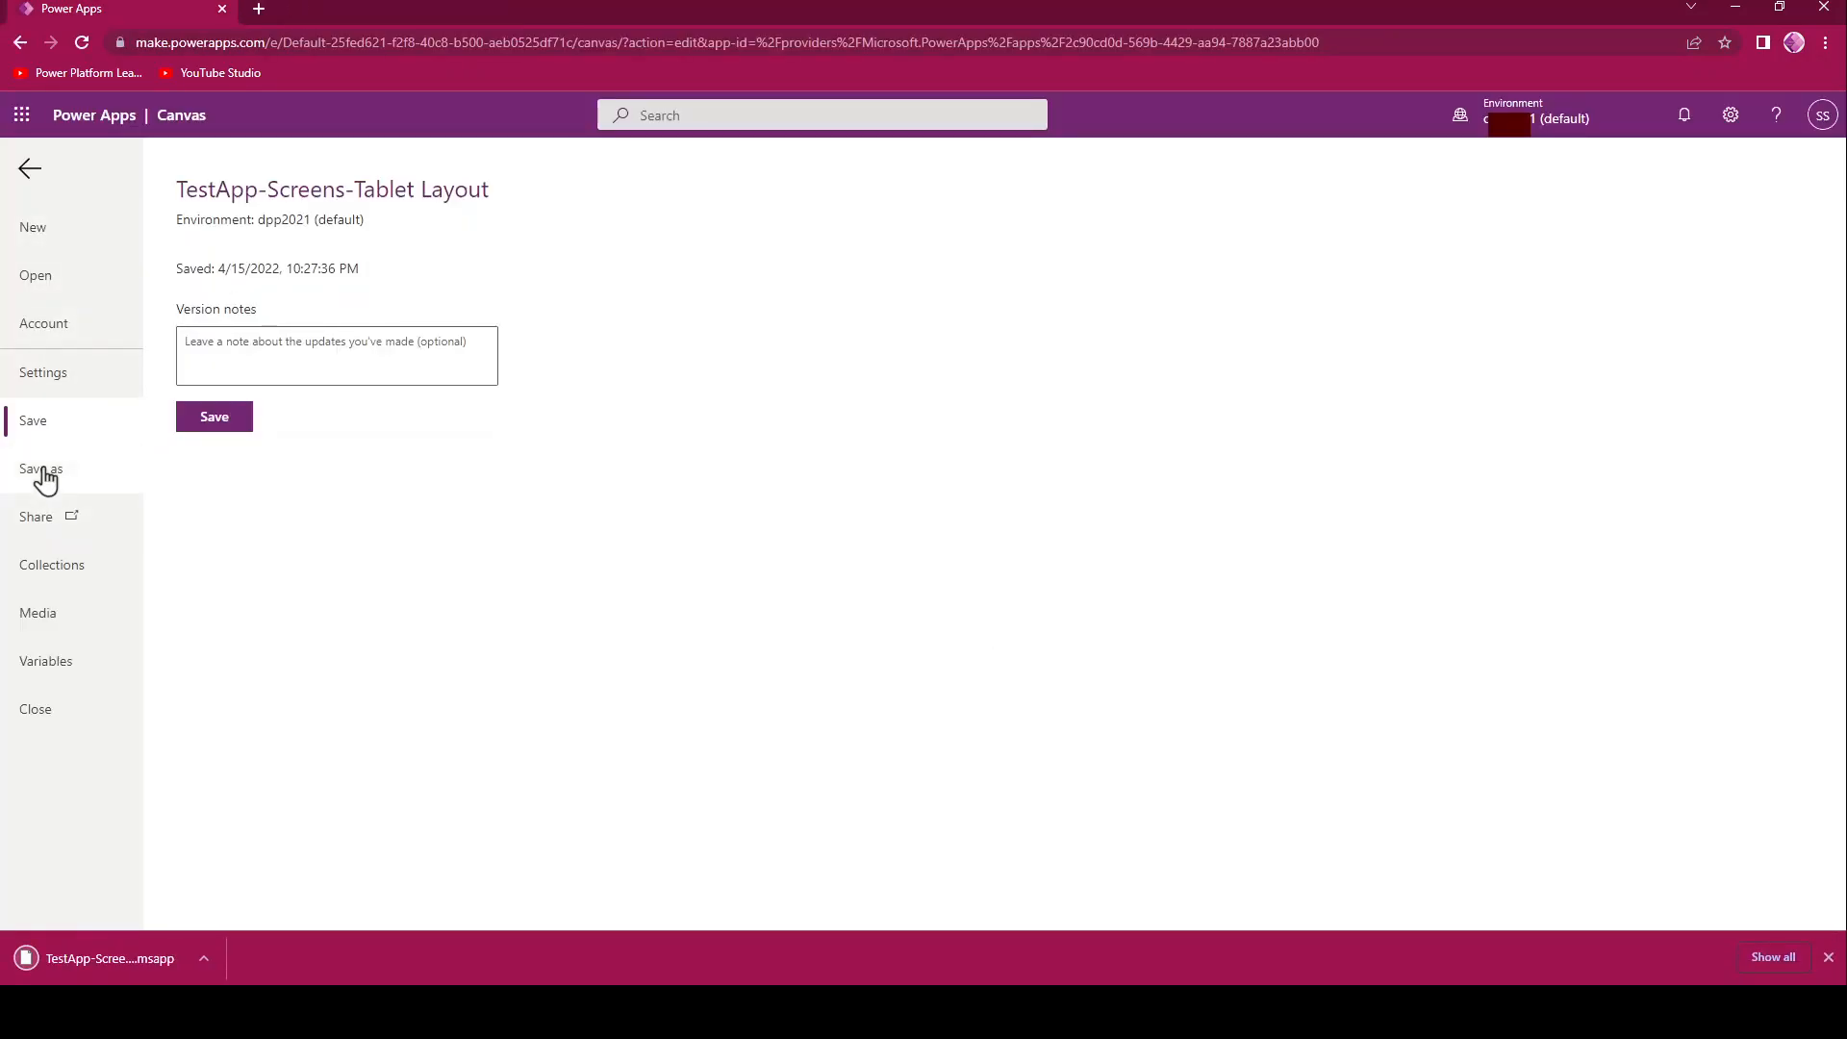
pyautogui.click(40, 467)
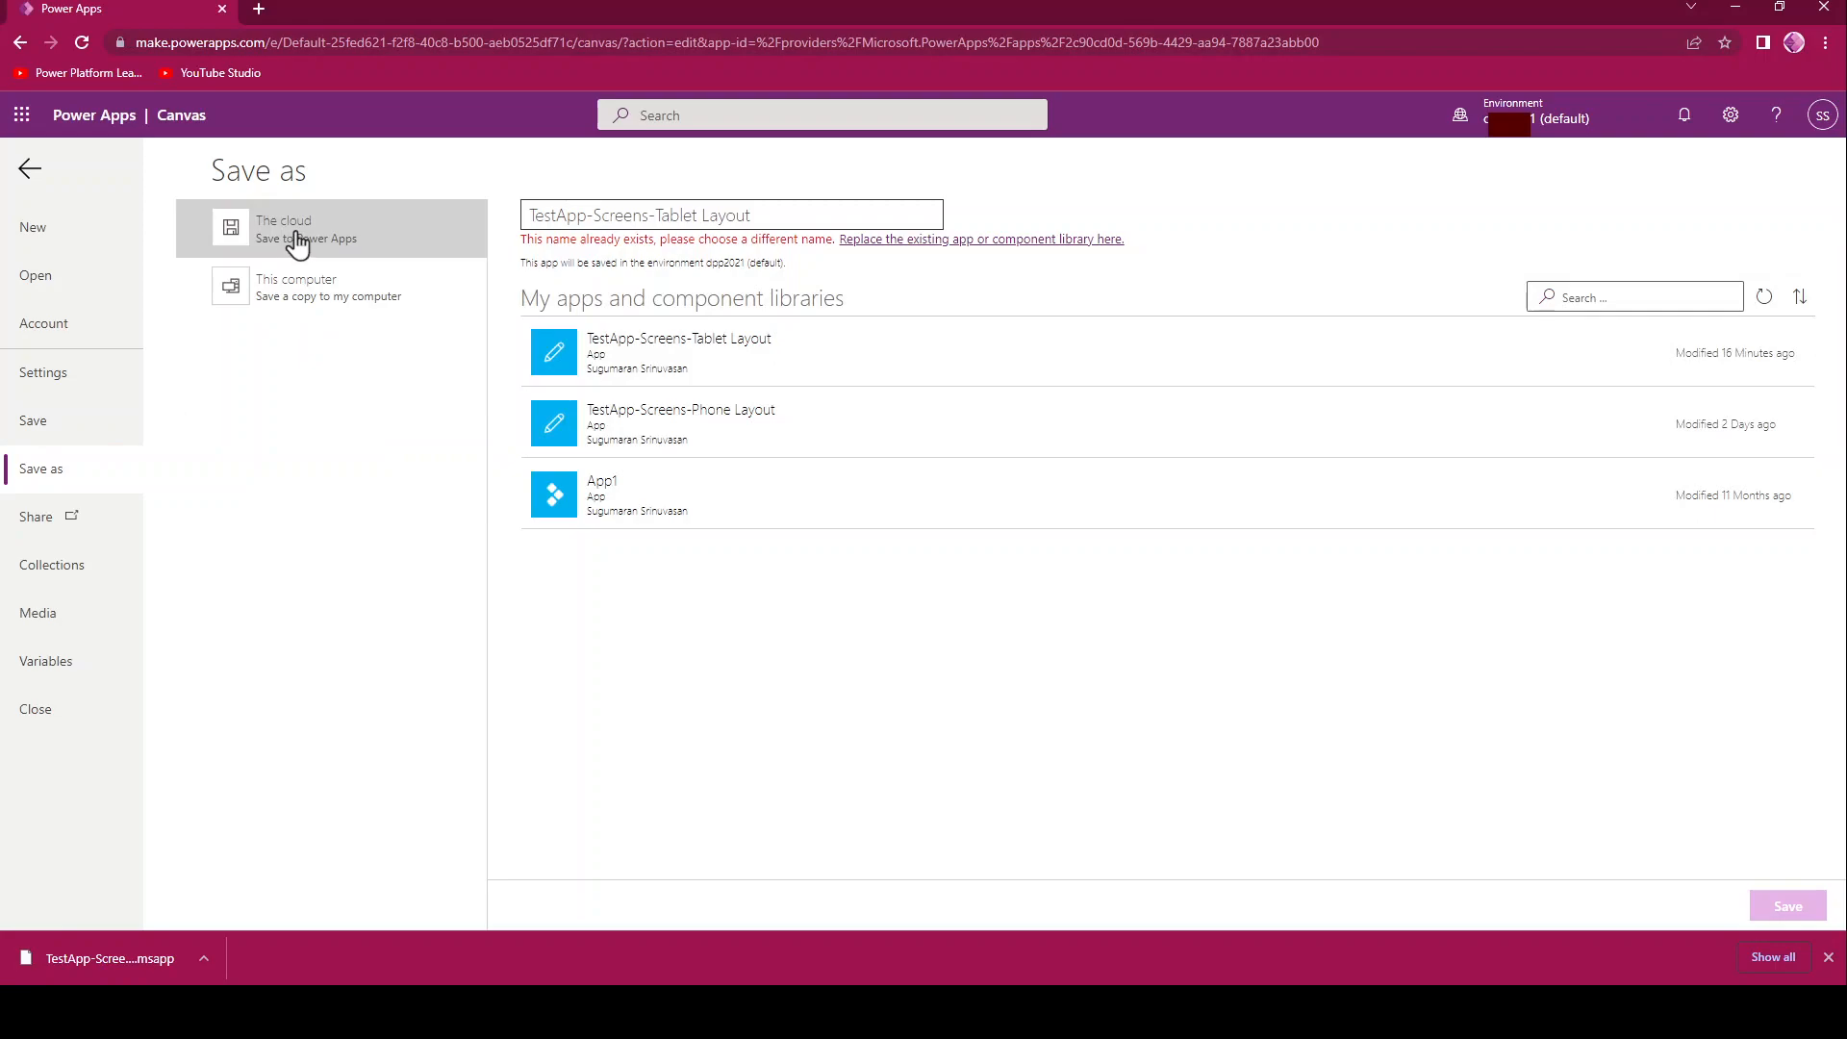
pyautogui.moveTo(752, 354)
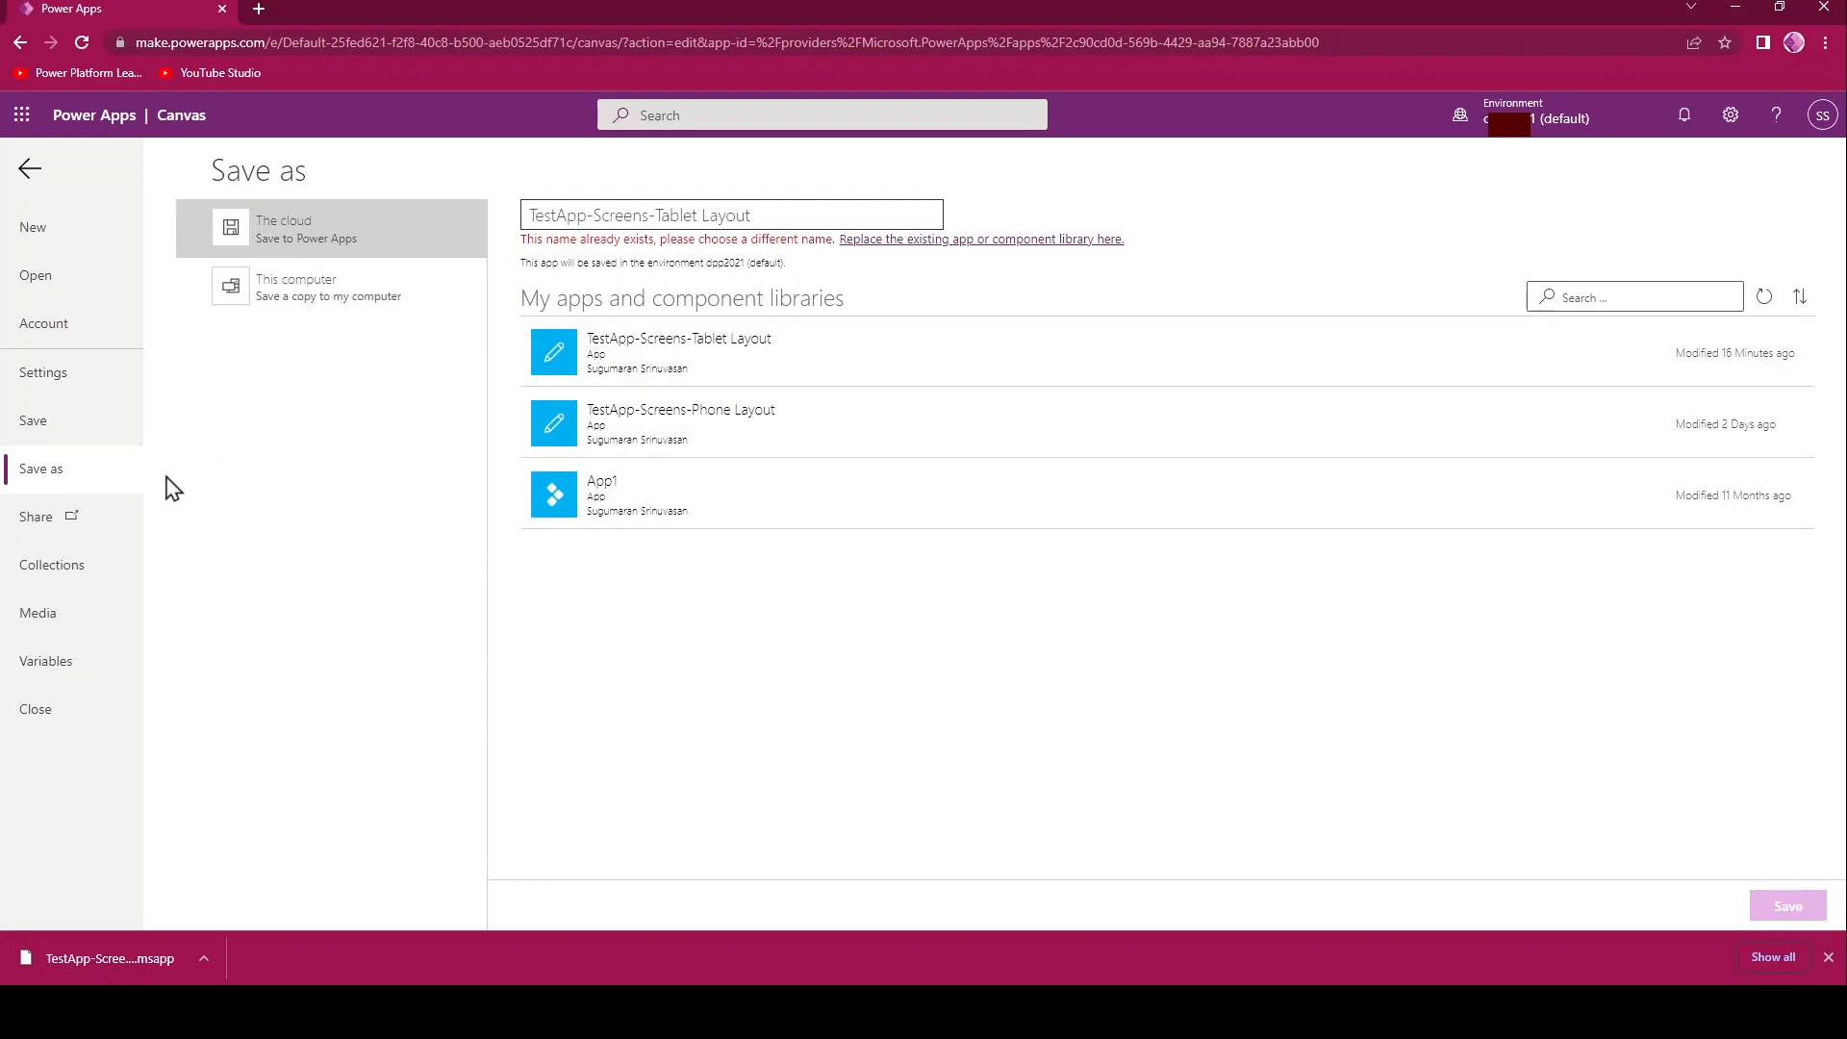
# - Go back to the app's Save page showing version notes and last-saved time
pyautogui.click(33, 421)
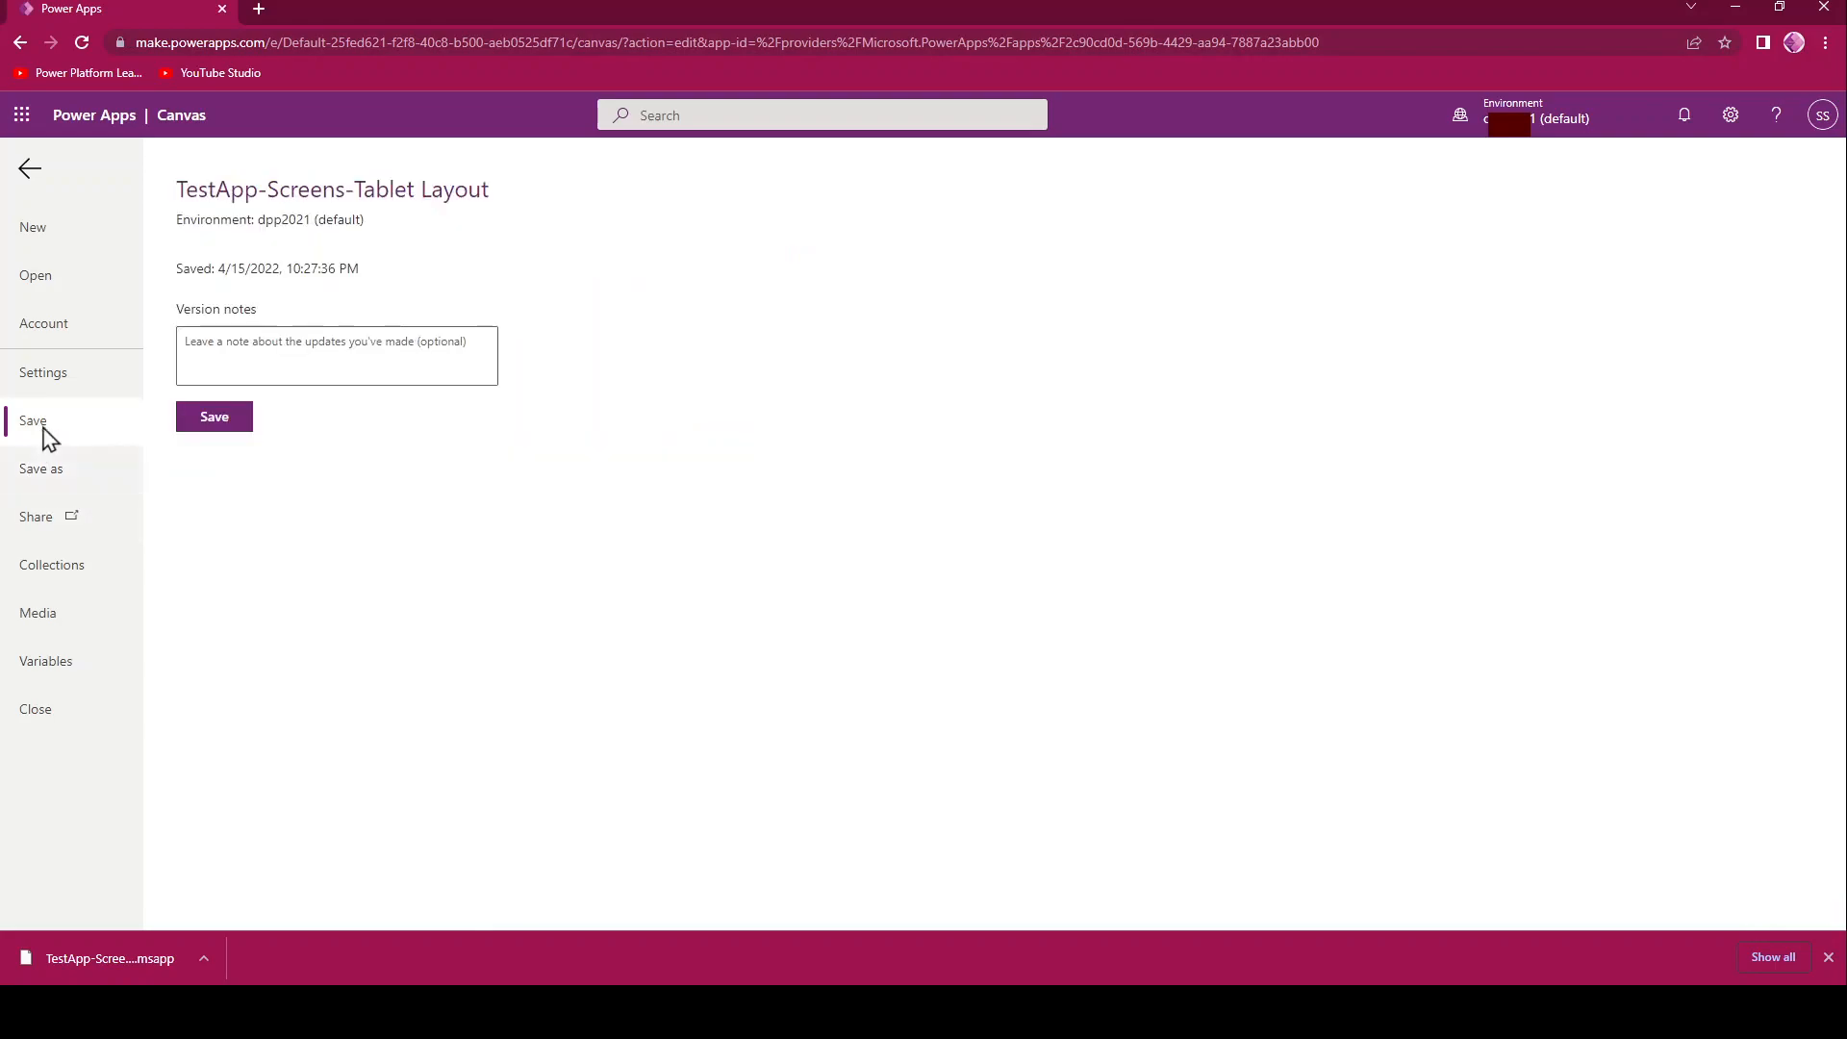
pyautogui.moveTo(394, 494)
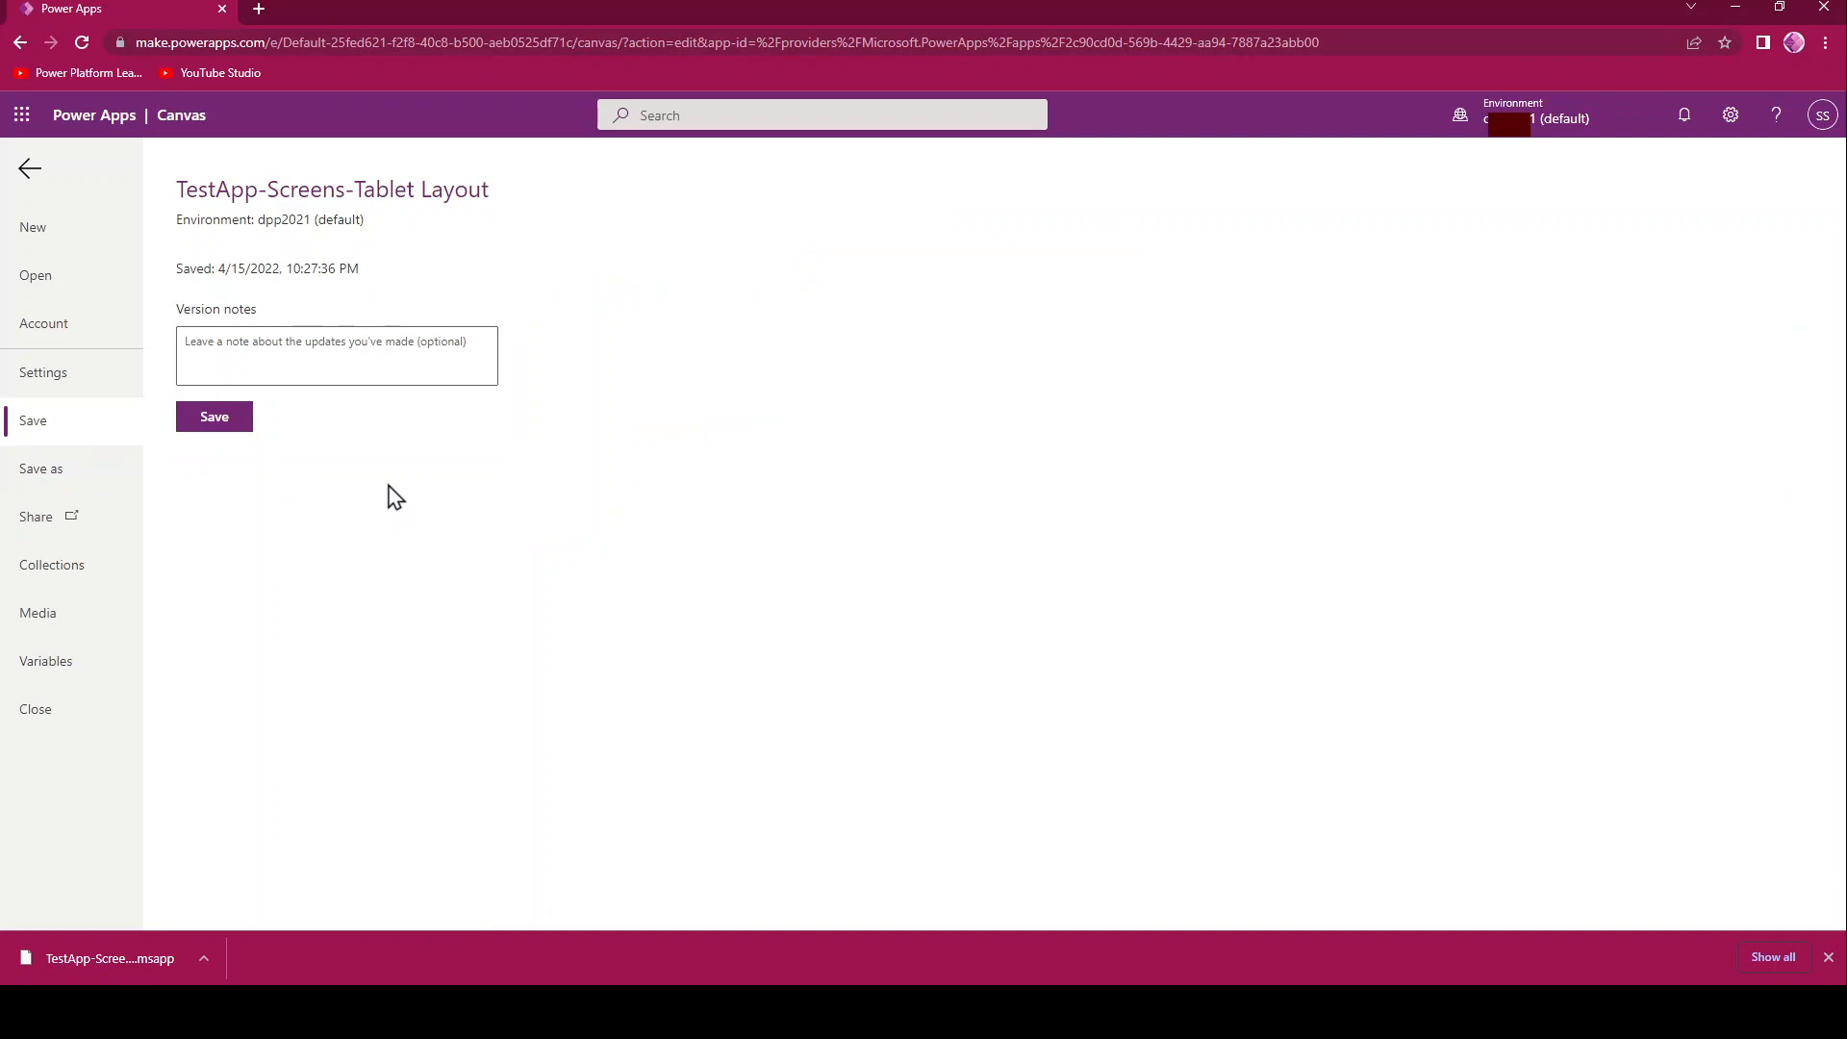
pyautogui.moveTo(44, 371)
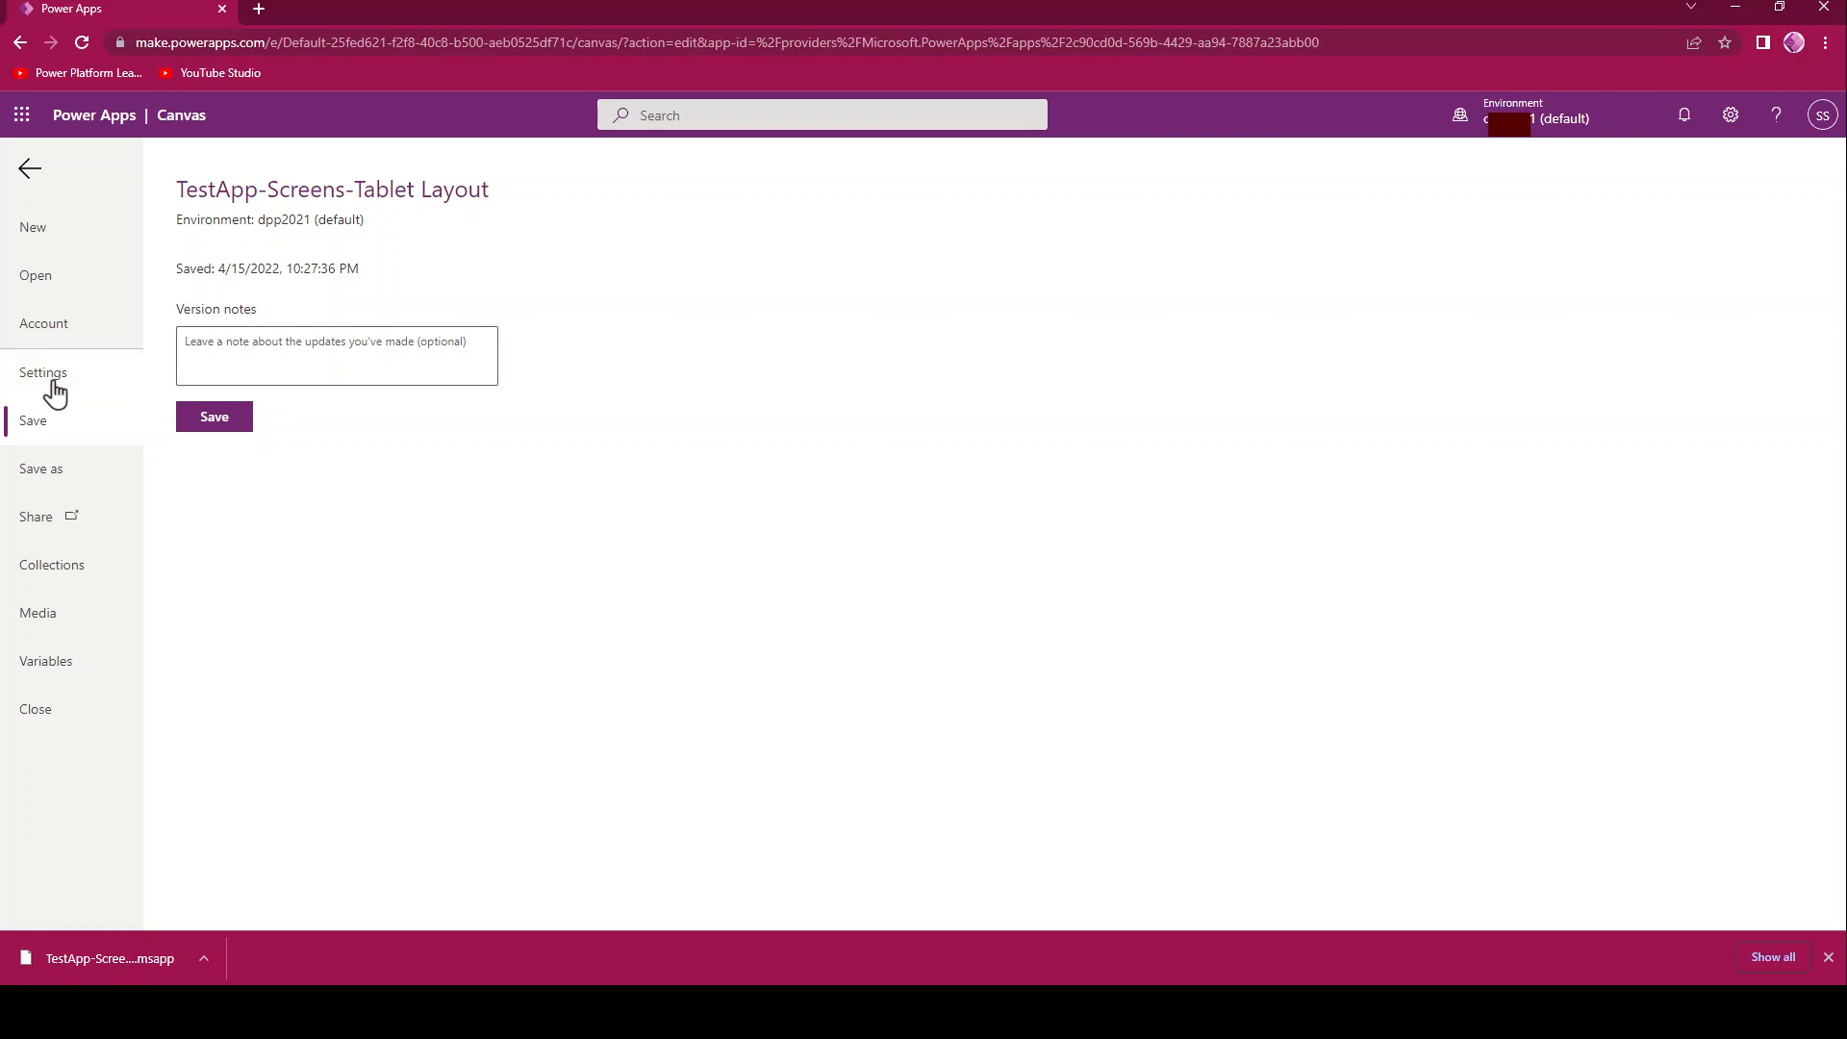
pyautogui.moveTo(56, 394)
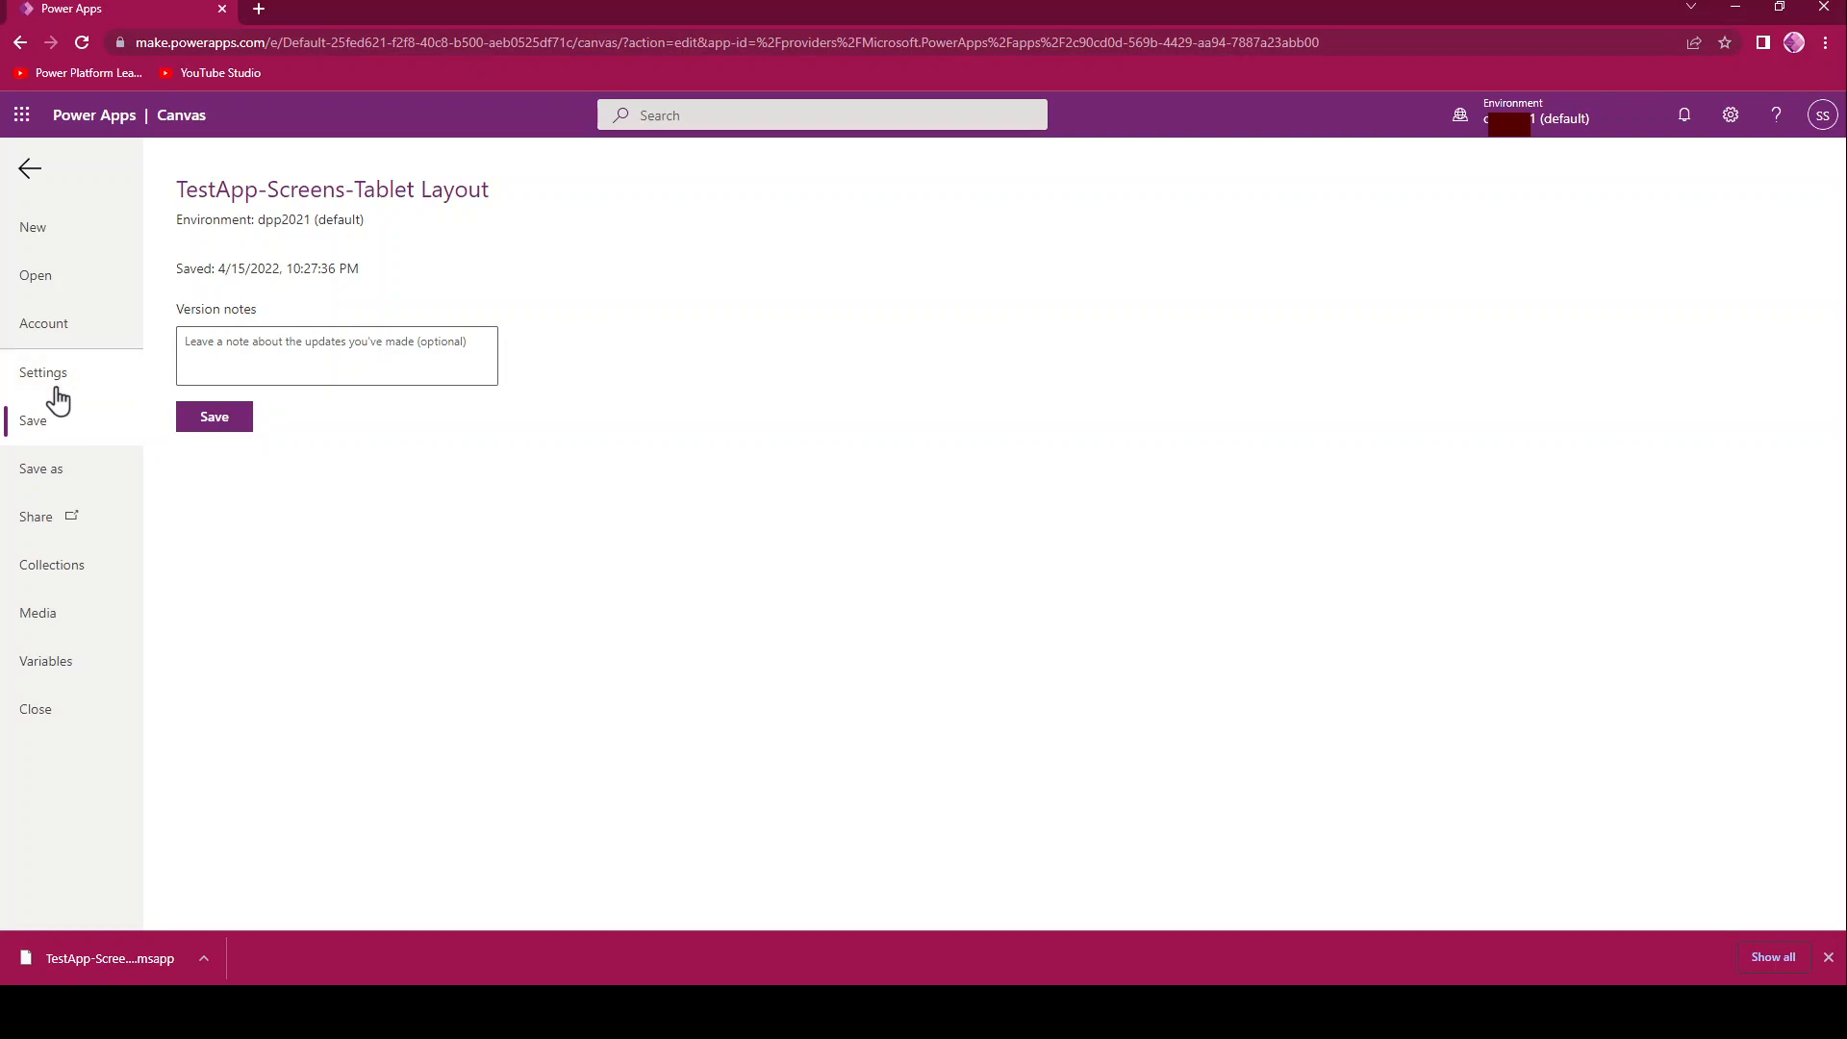
pyautogui.moveTo(62, 391)
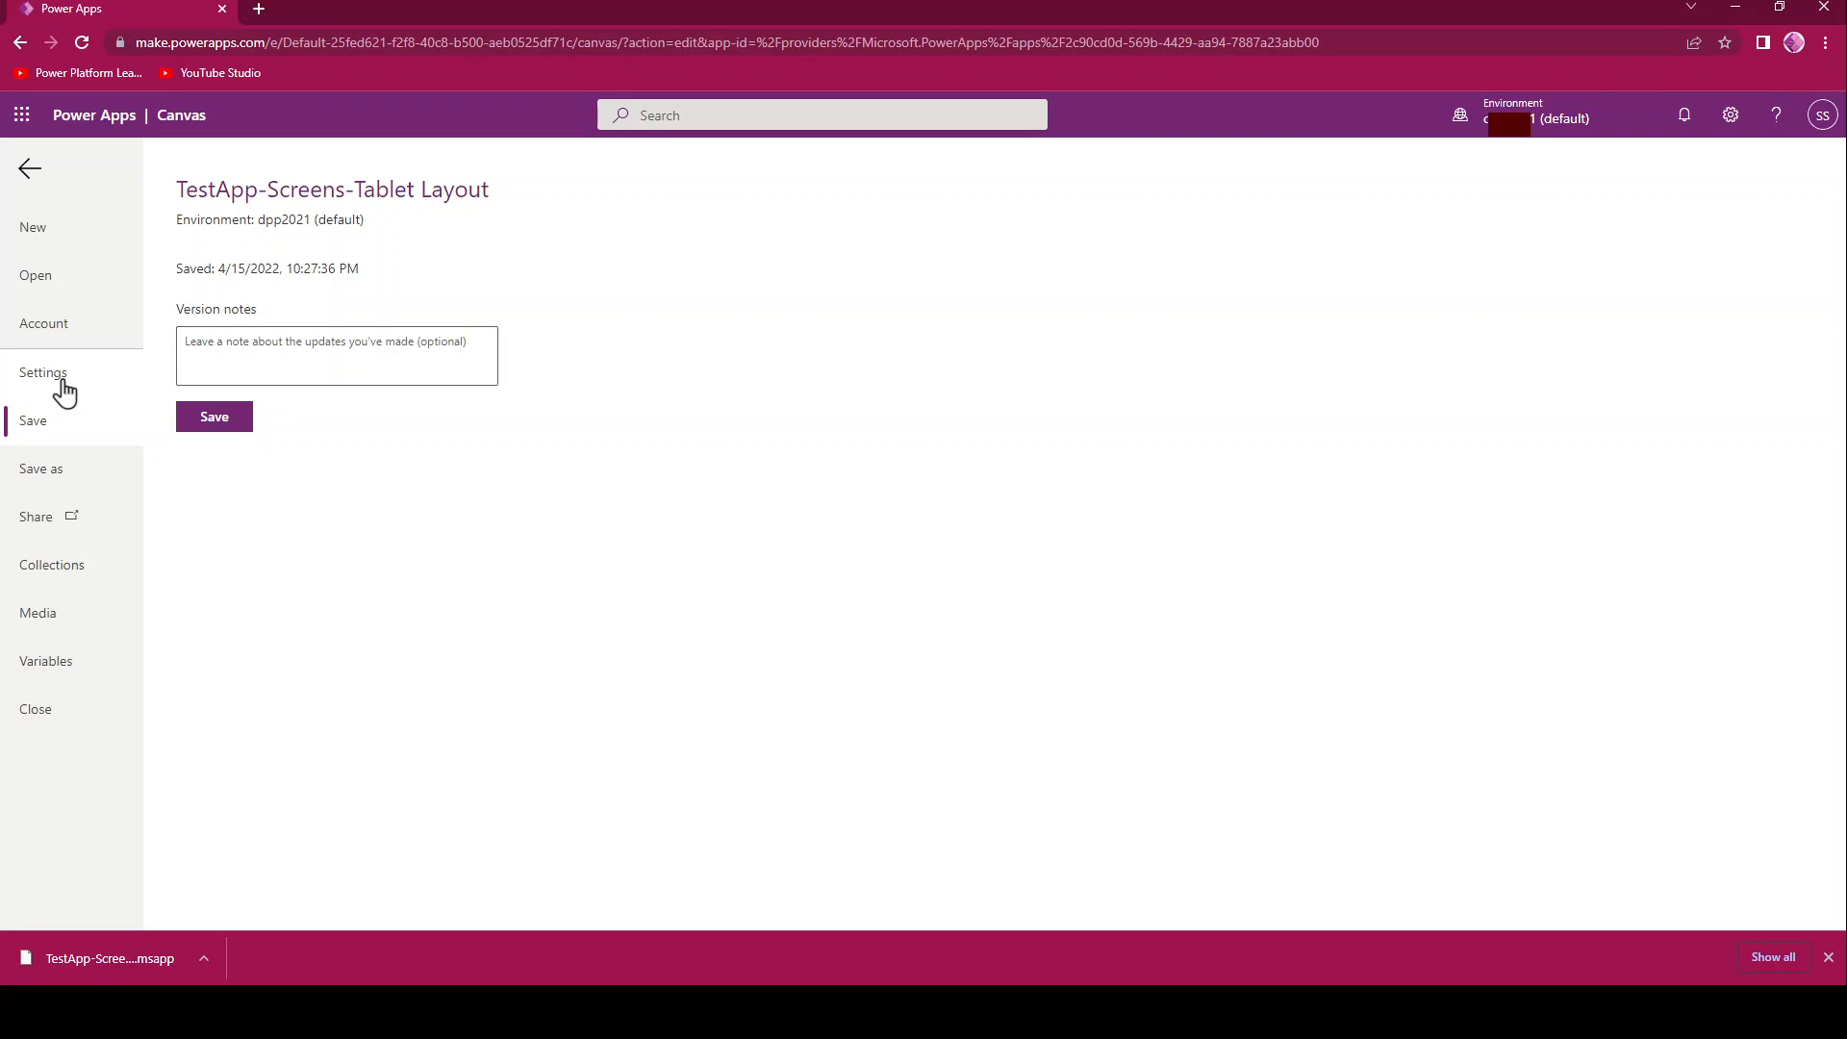
# - Switch Auto save Off in the app's General settings and return to the editor
pyautogui.click(44, 372)
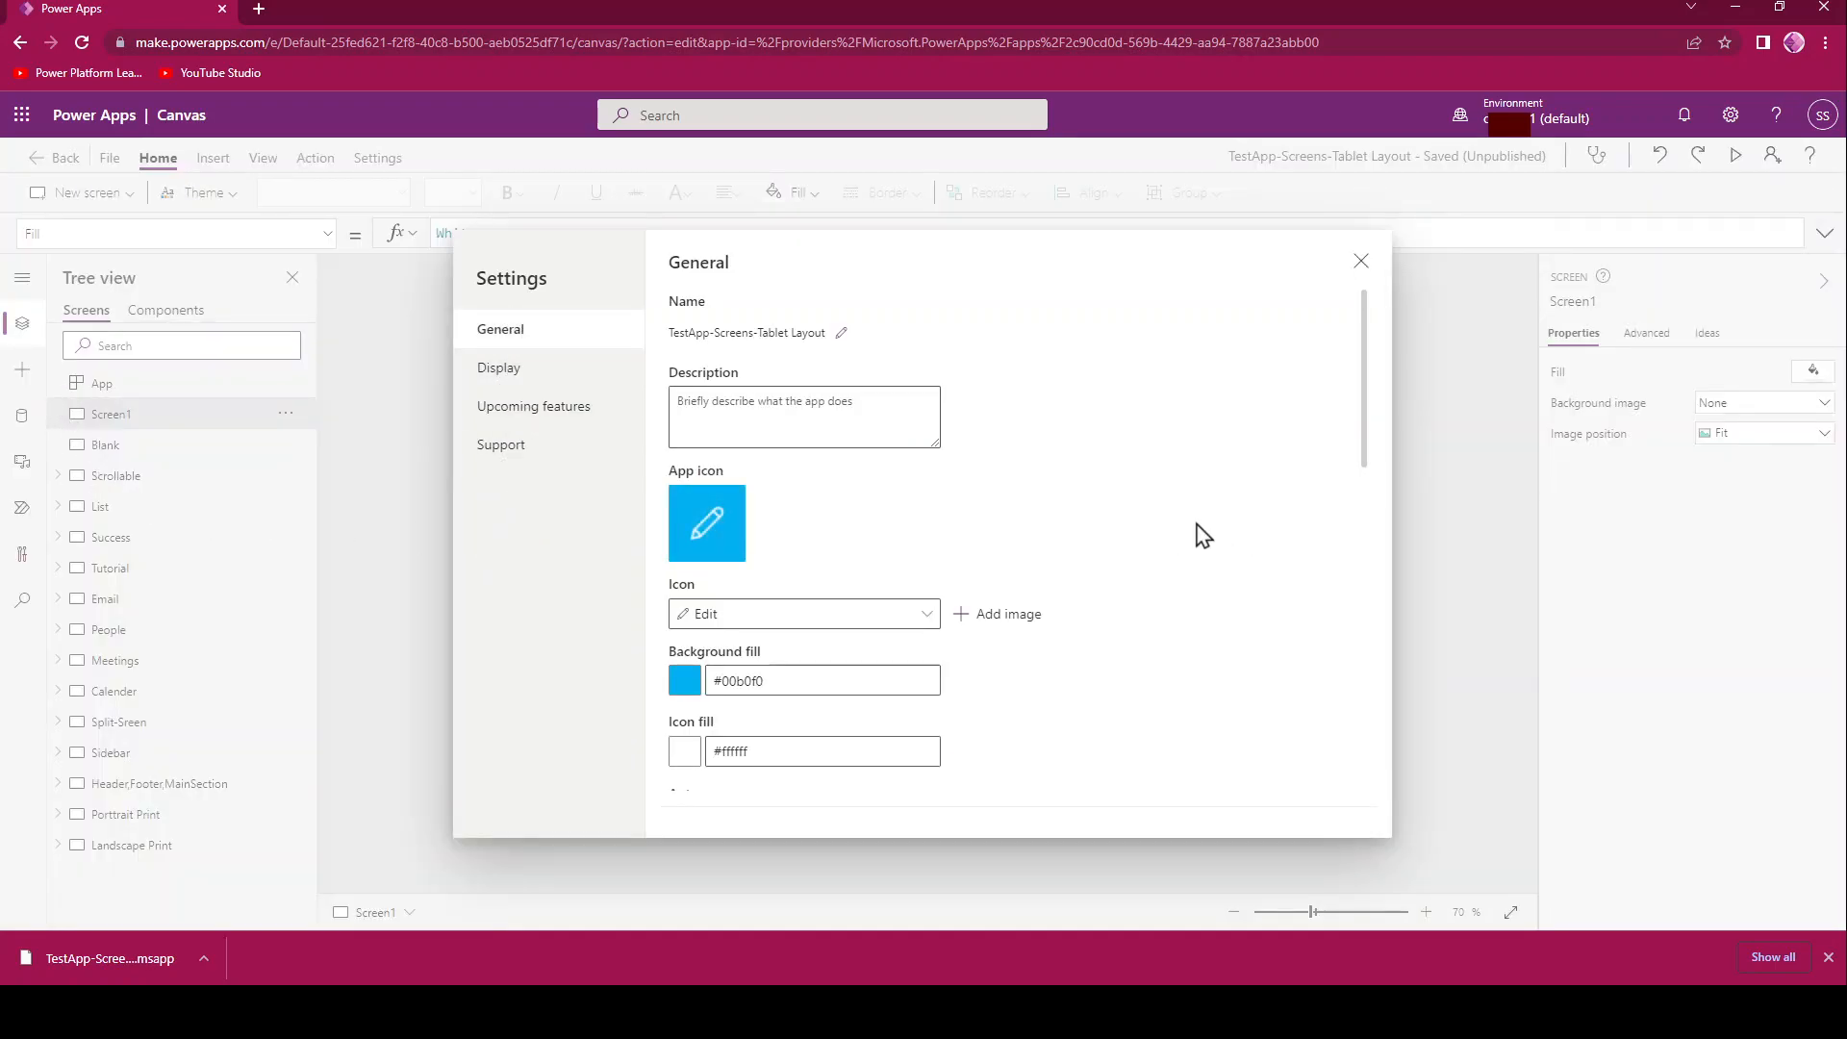
pyautogui.scroll(-3)
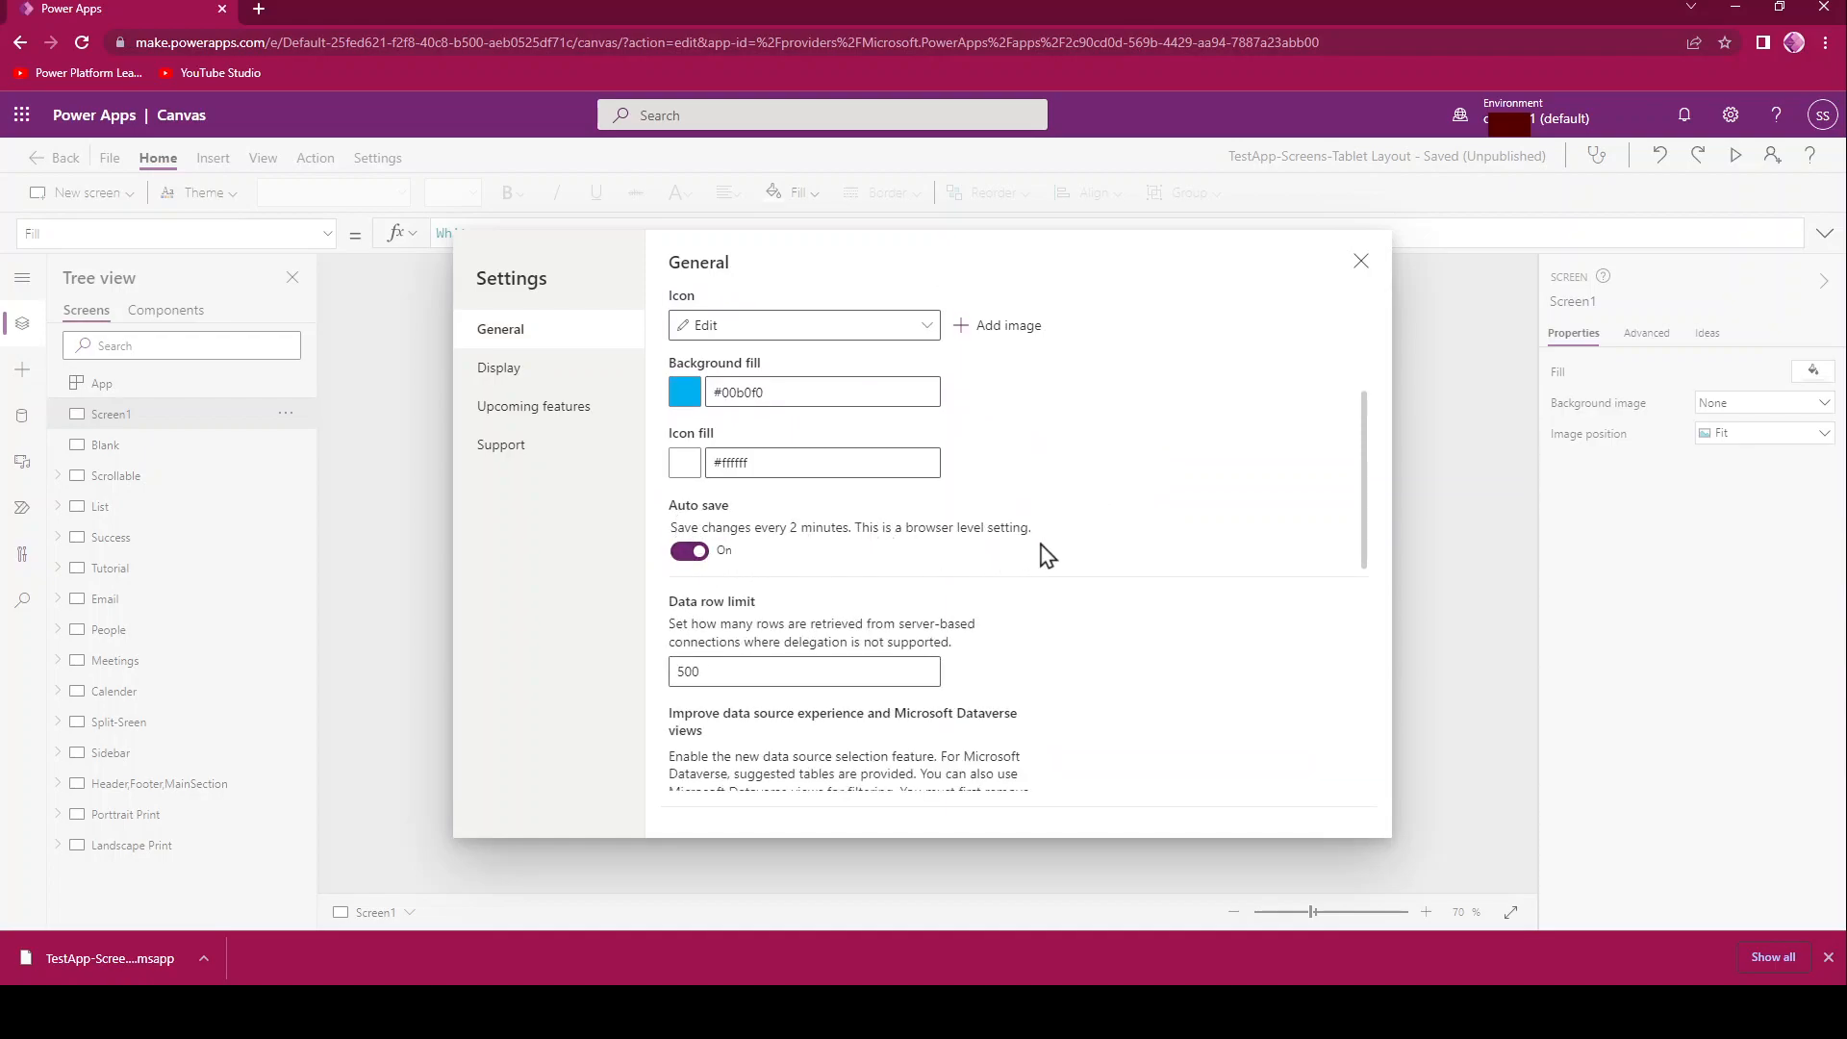
pyautogui.moveTo(749, 556)
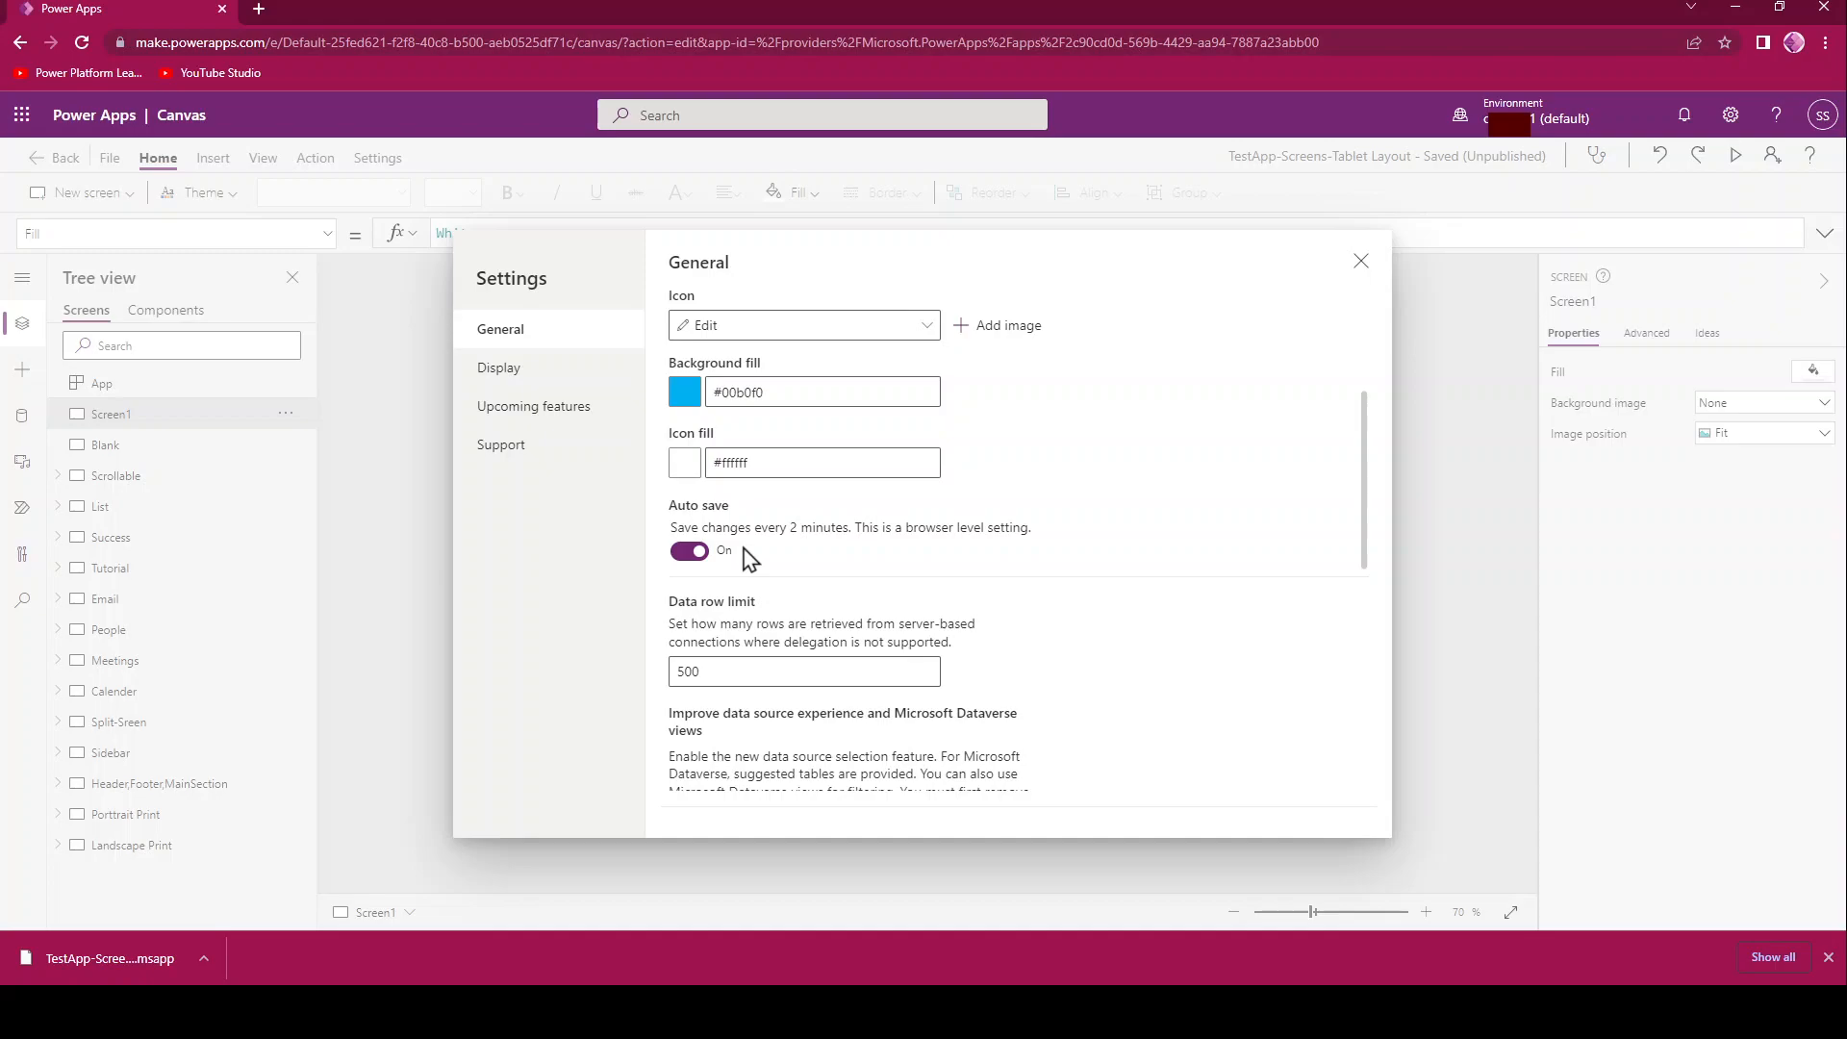
pyautogui.click(689, 550)
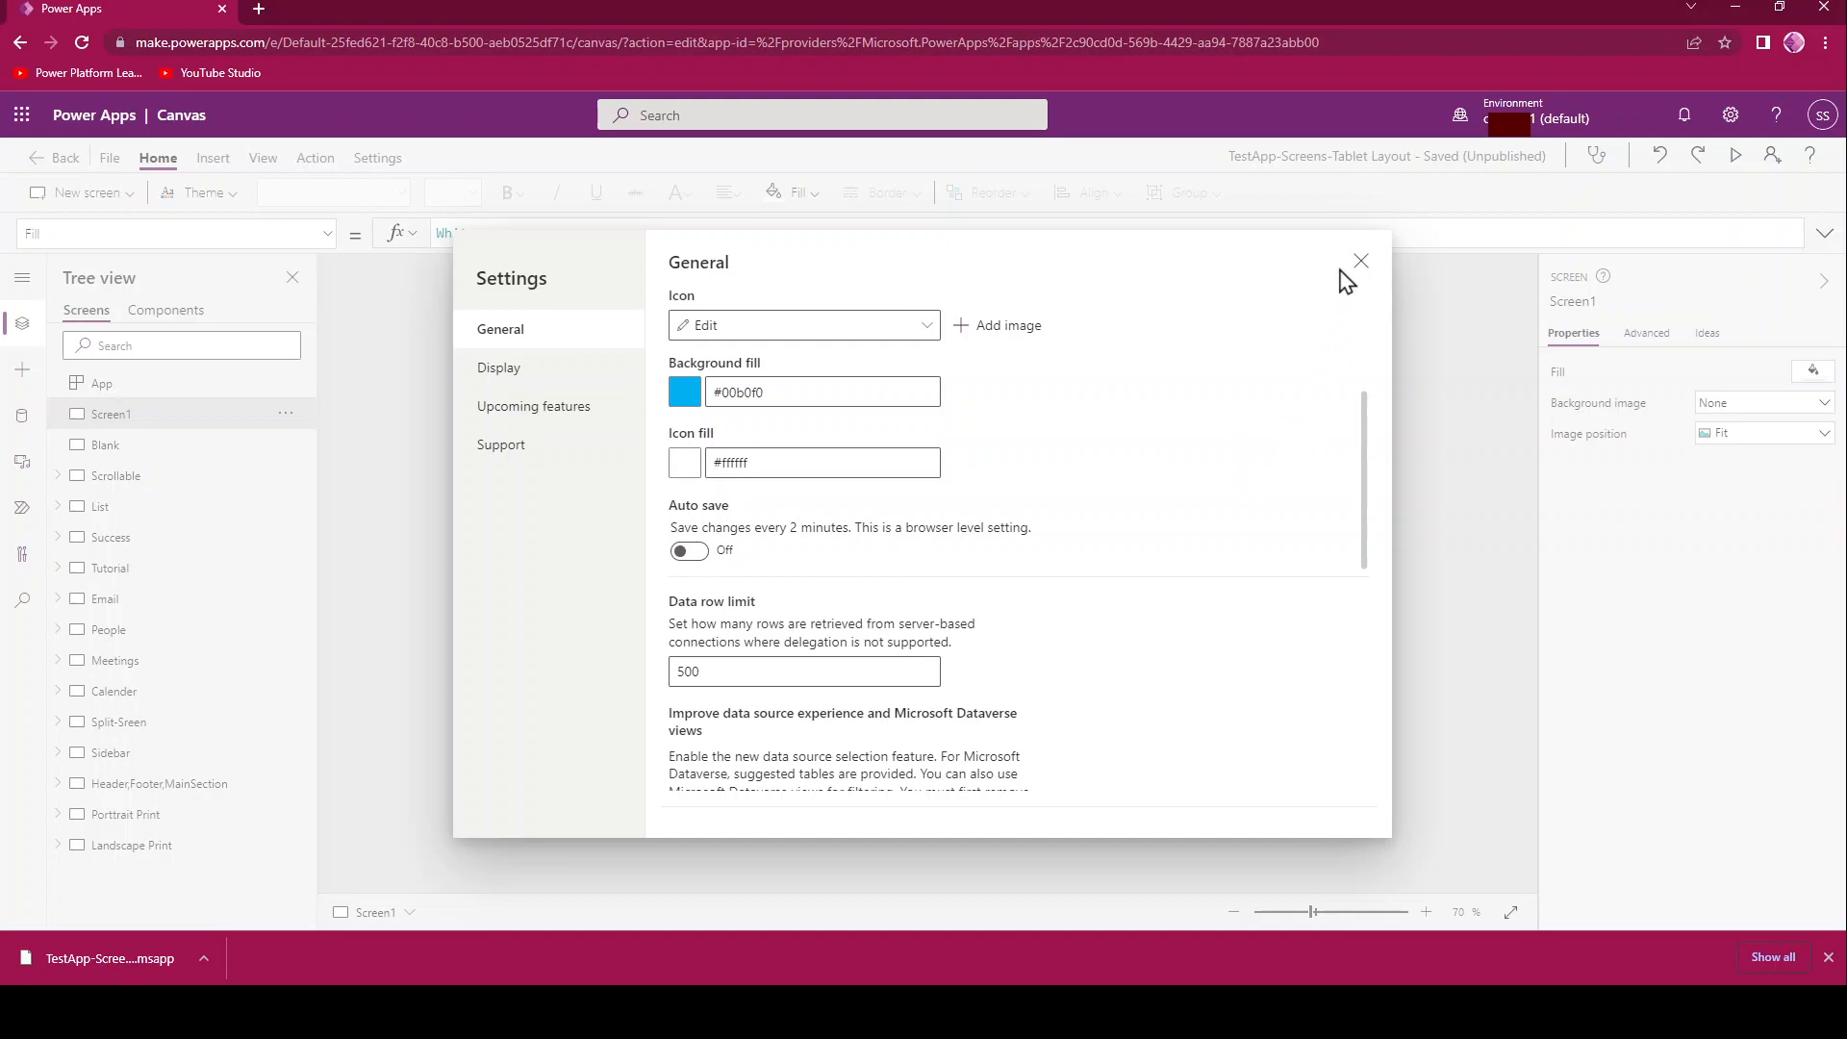
pyautogui.click(1360, 260)
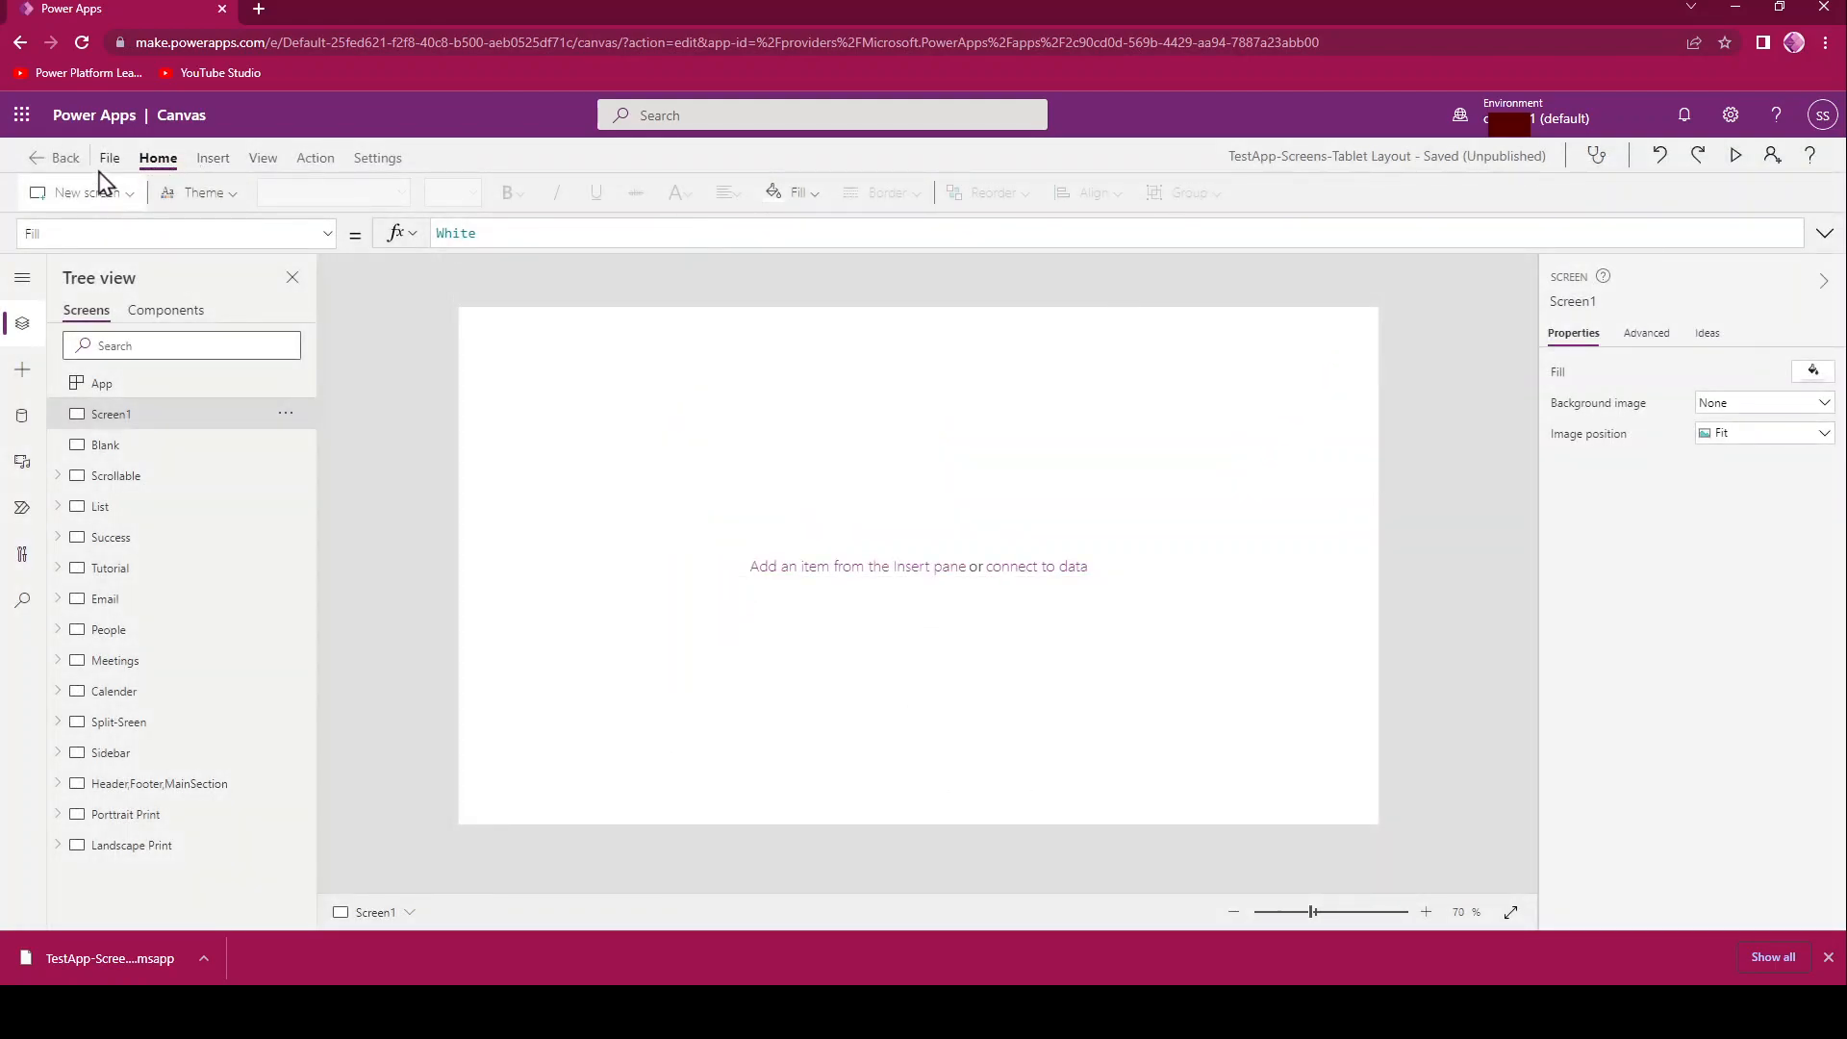
pyautogui.moveTo(94, 177)
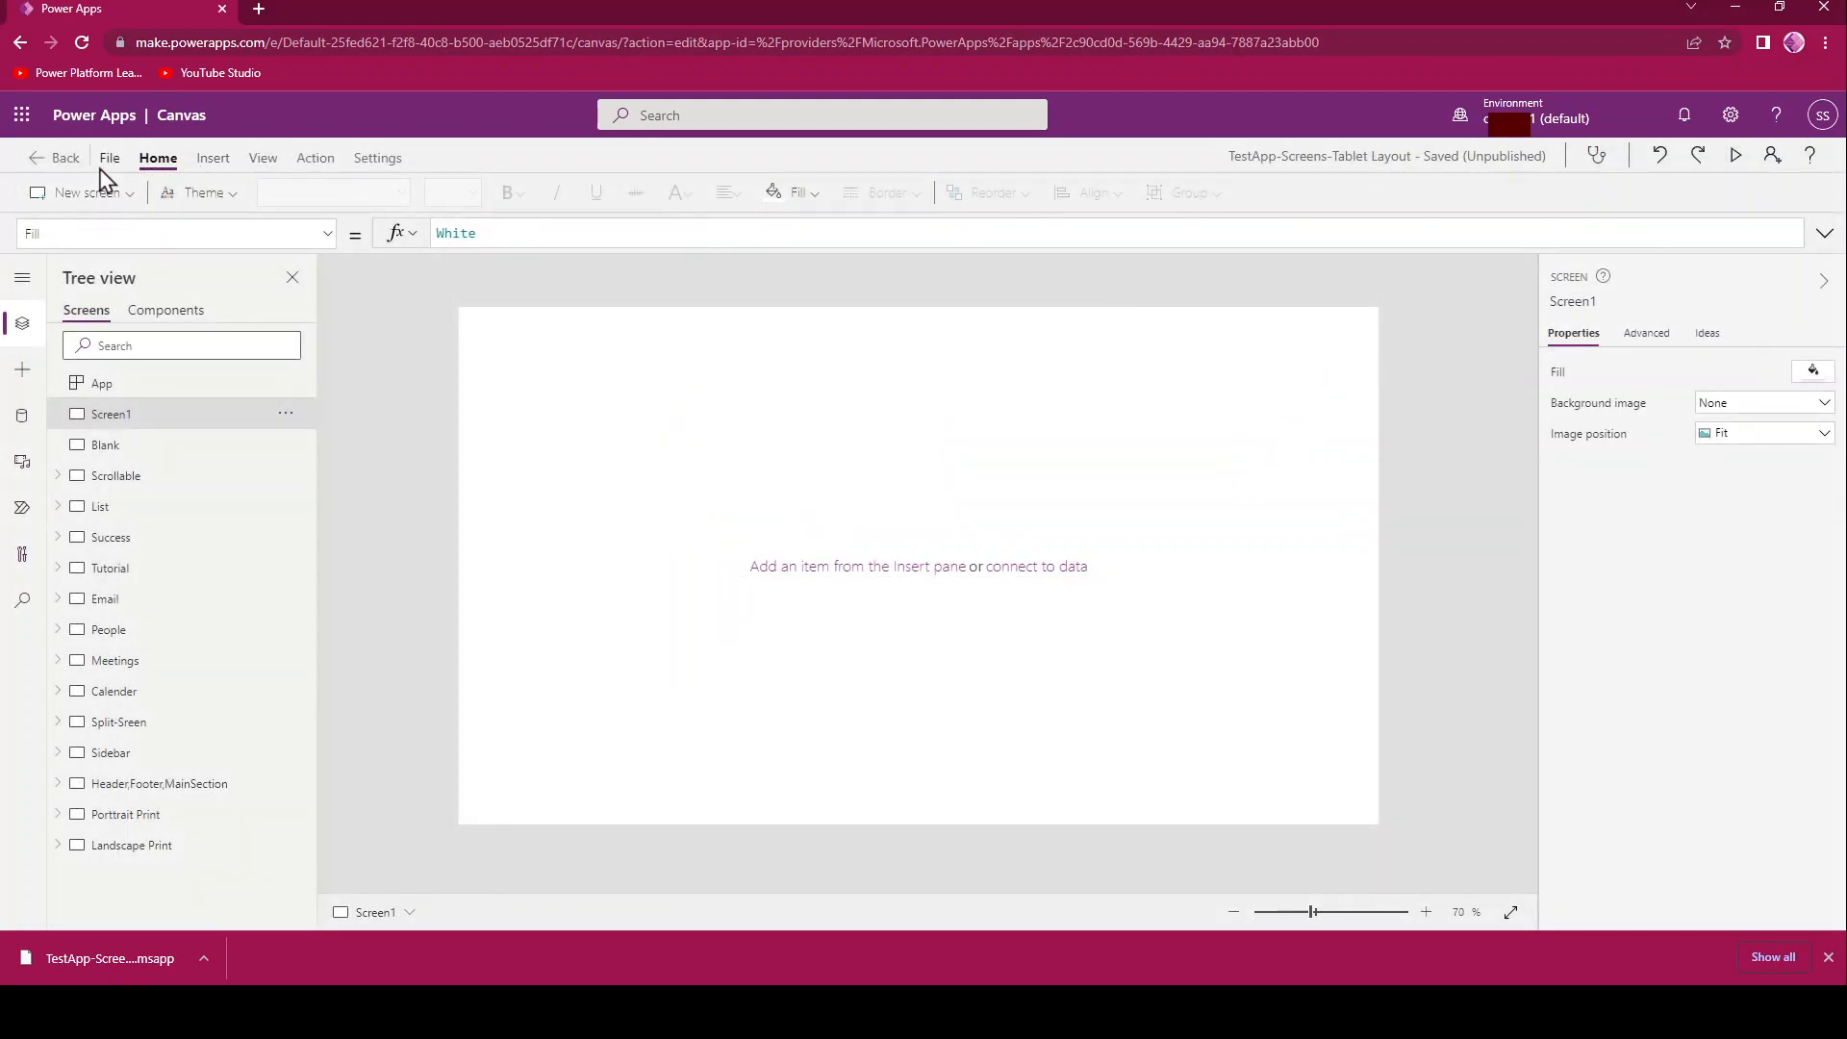